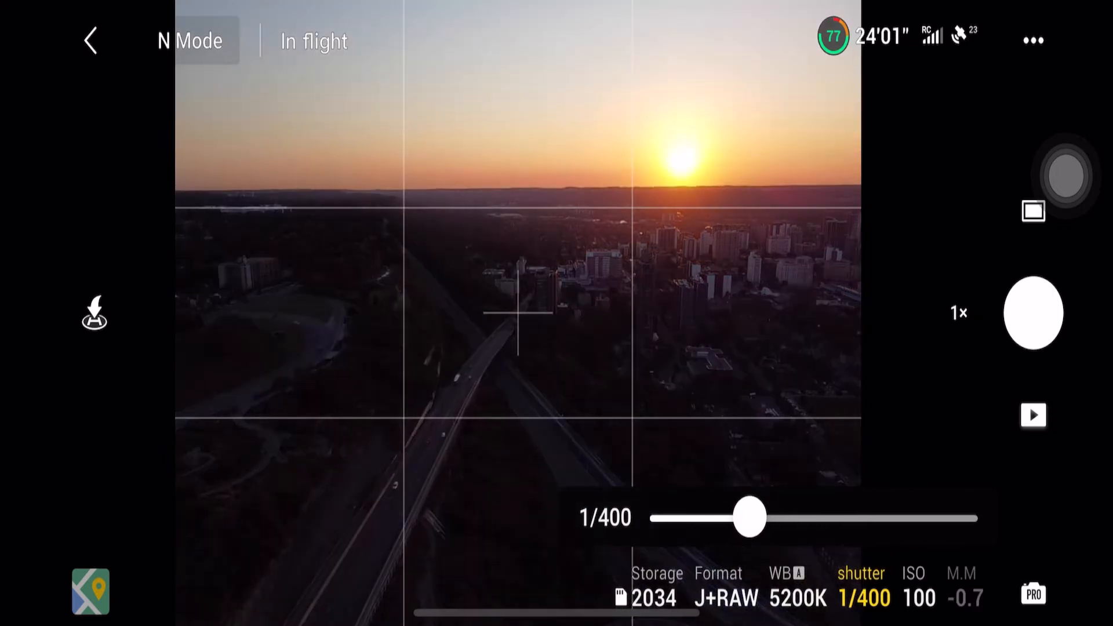
Set the DJI Fly shutter to 1/500 and choose AEB photo mode.
left_click_drag(752, 518, 742, 517)
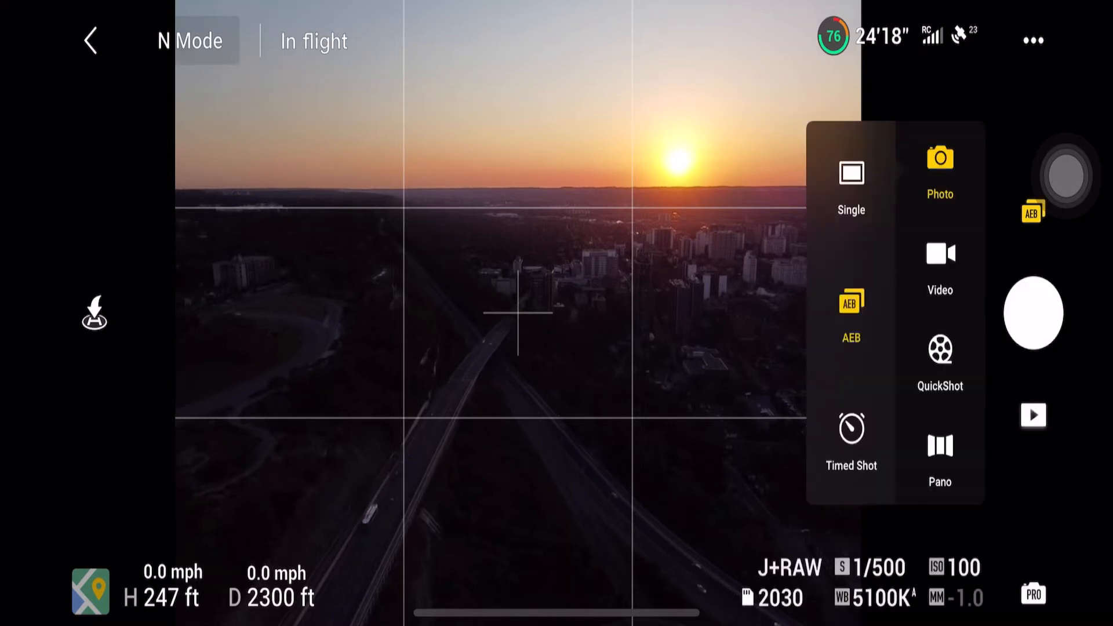
left_click(851, 176)
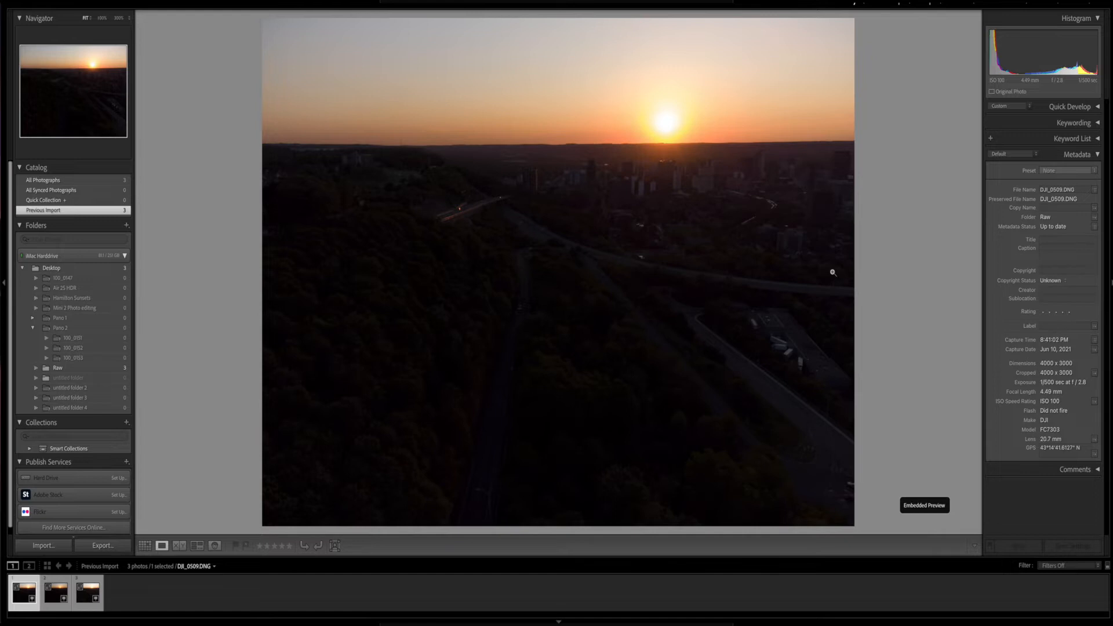
mouse_move(827, 234)
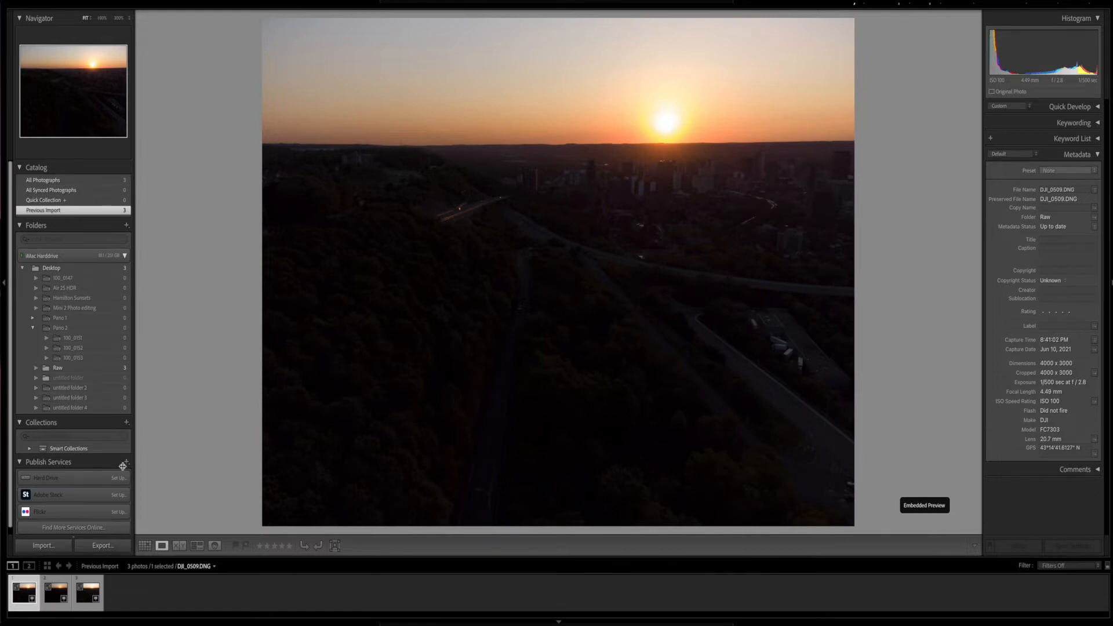
View the second bracket, then the brightest third bracket, DJI_0511.DNG.
left_click(46, 588)
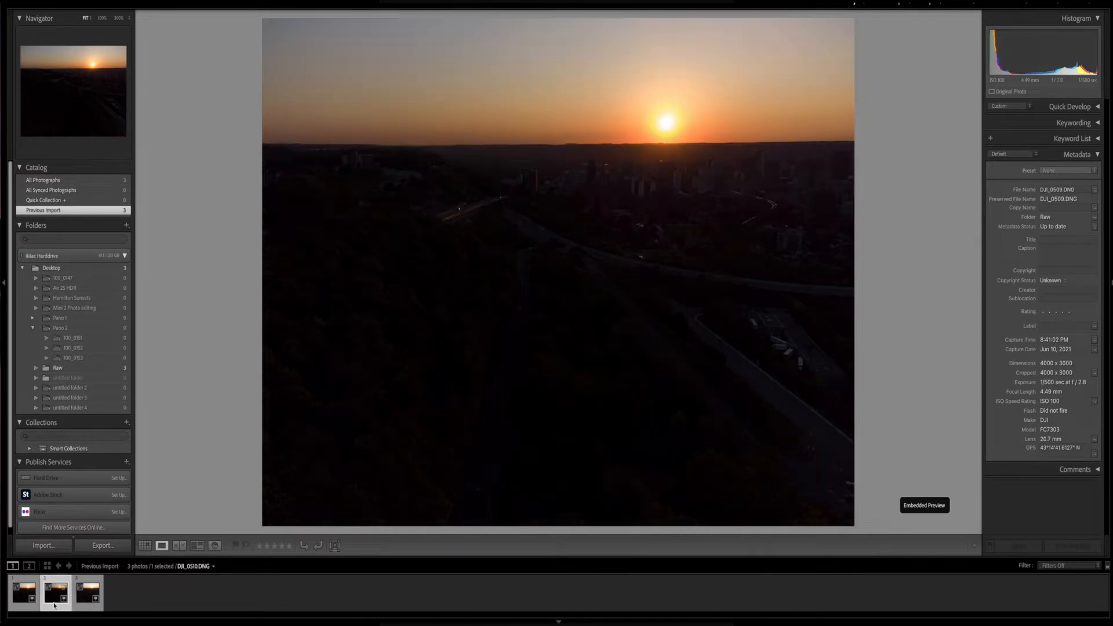
left_click(87, 598)
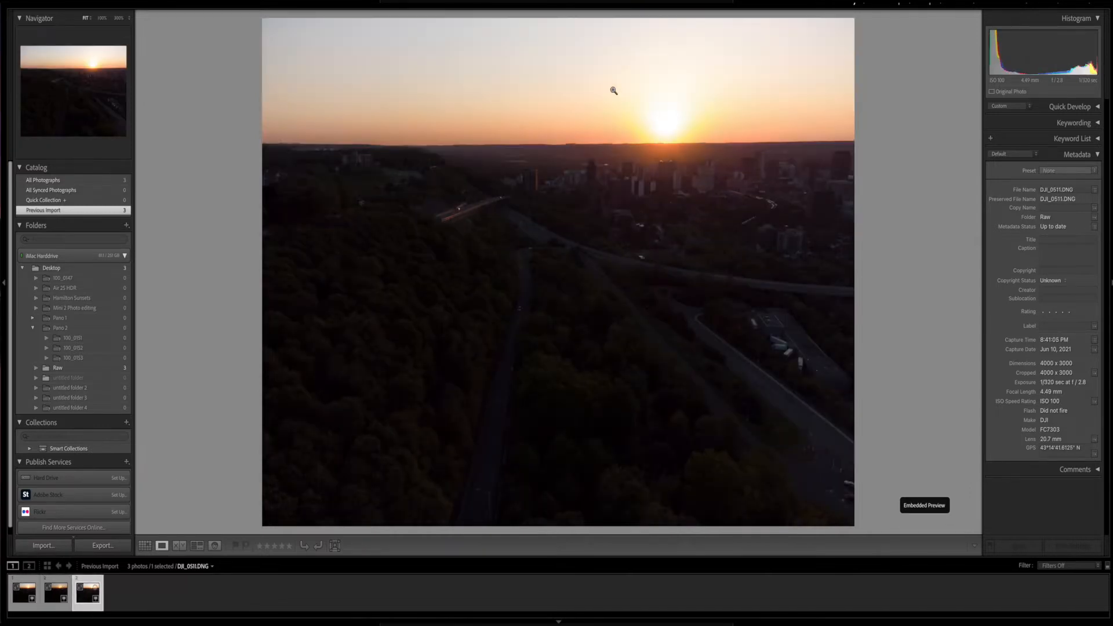
mouse_move(1068, 422)
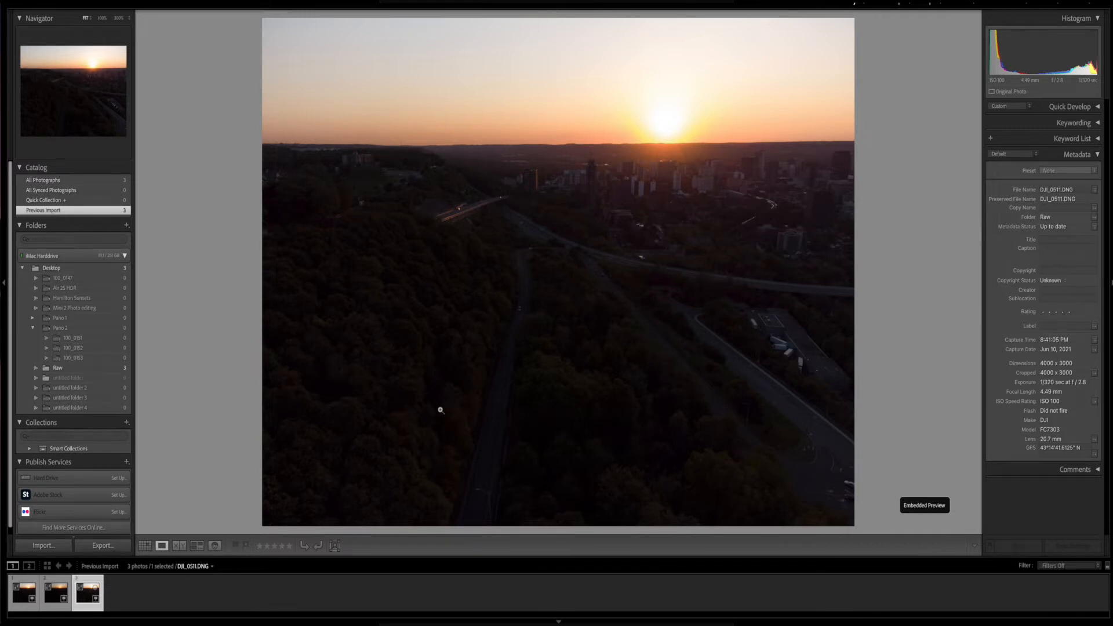
mouse_move(413, 434)
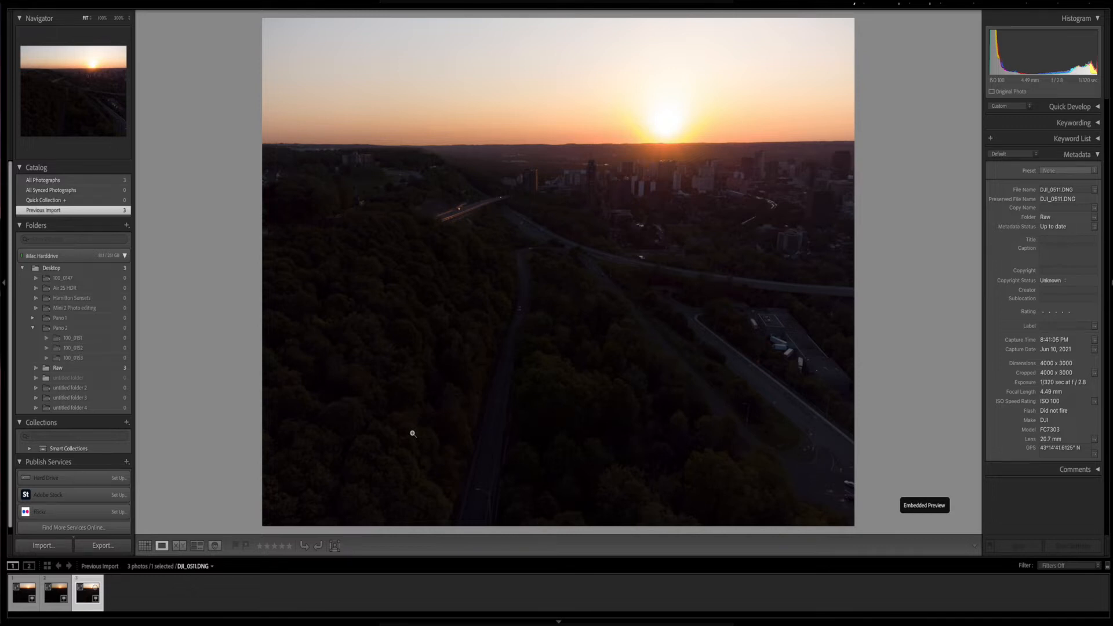
mouse_move(273, 416)
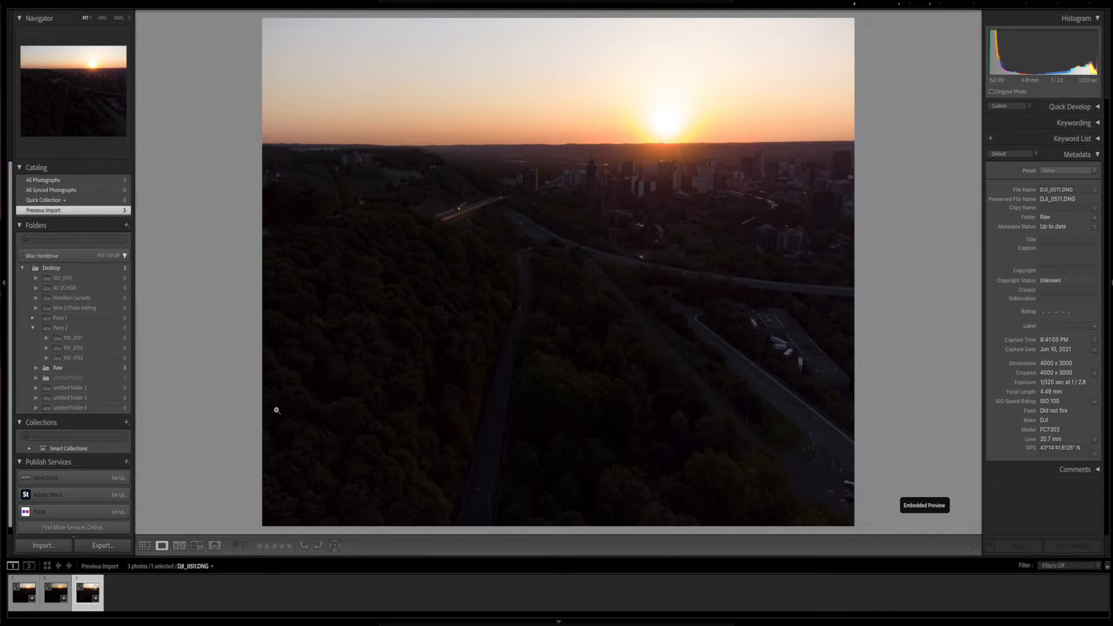
mouse_move(847, 312)
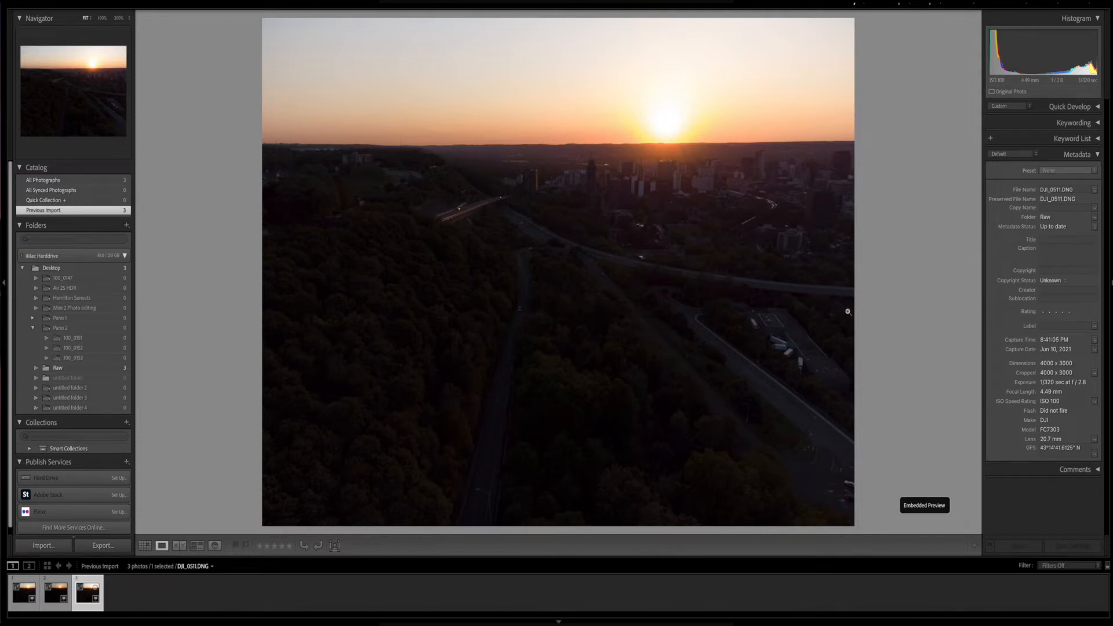
mouse_move(1061, 392)
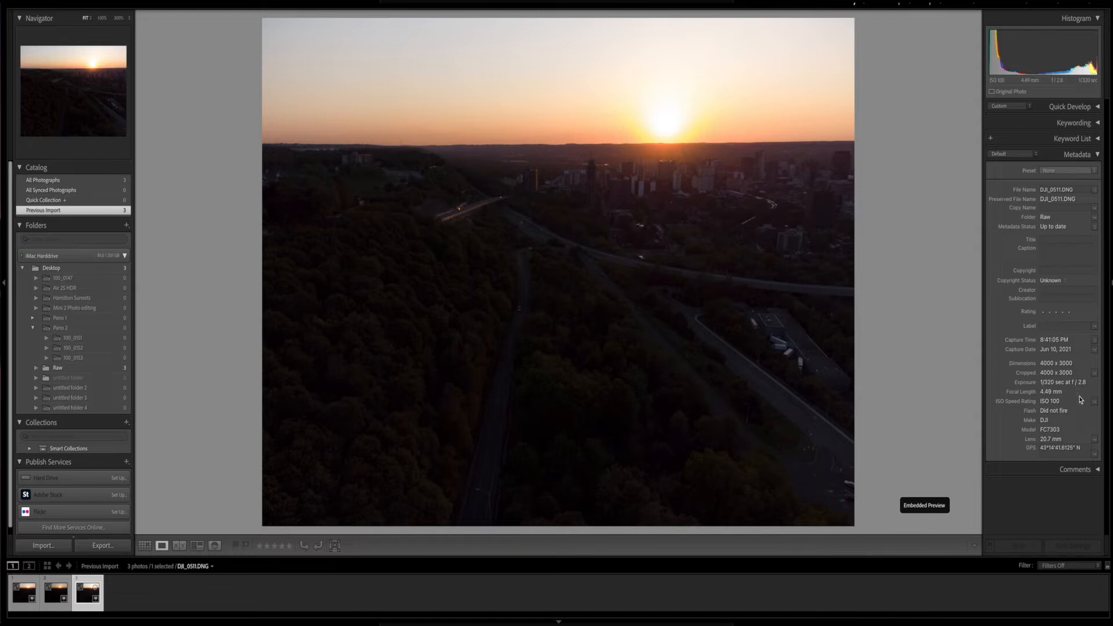
mouse_move(1053, 390)
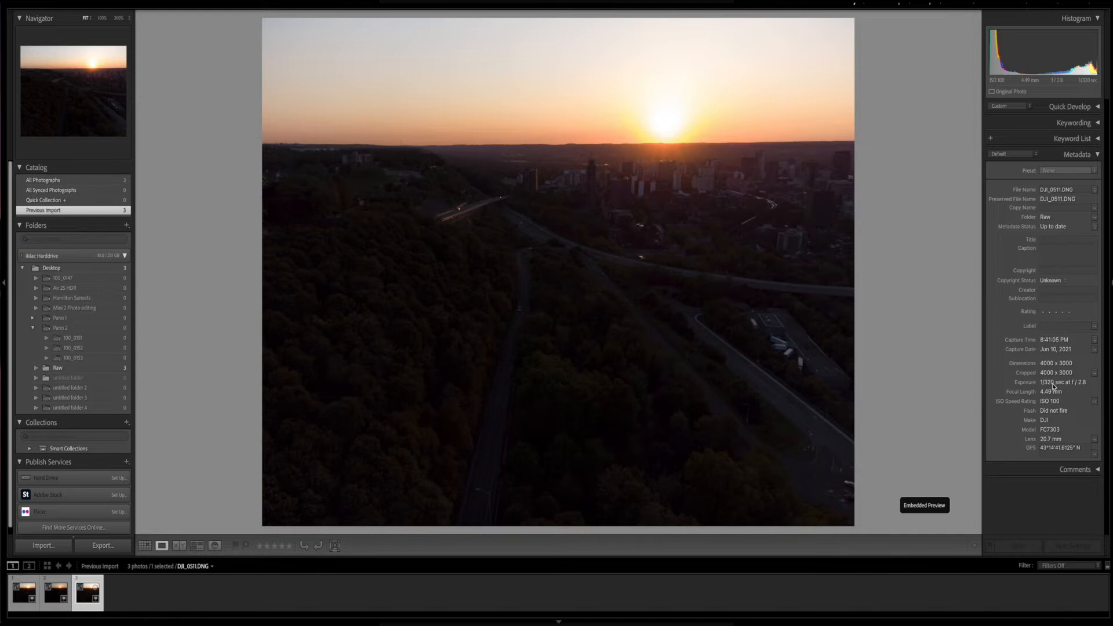
mouse_move(1075, 389)
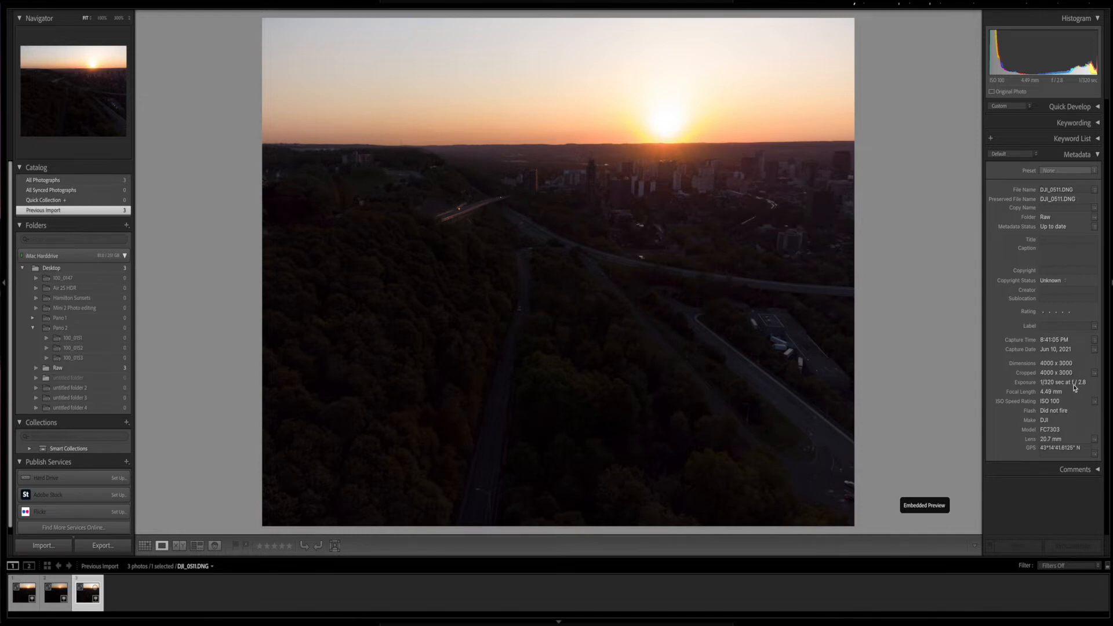
mouse_move(309, 573)
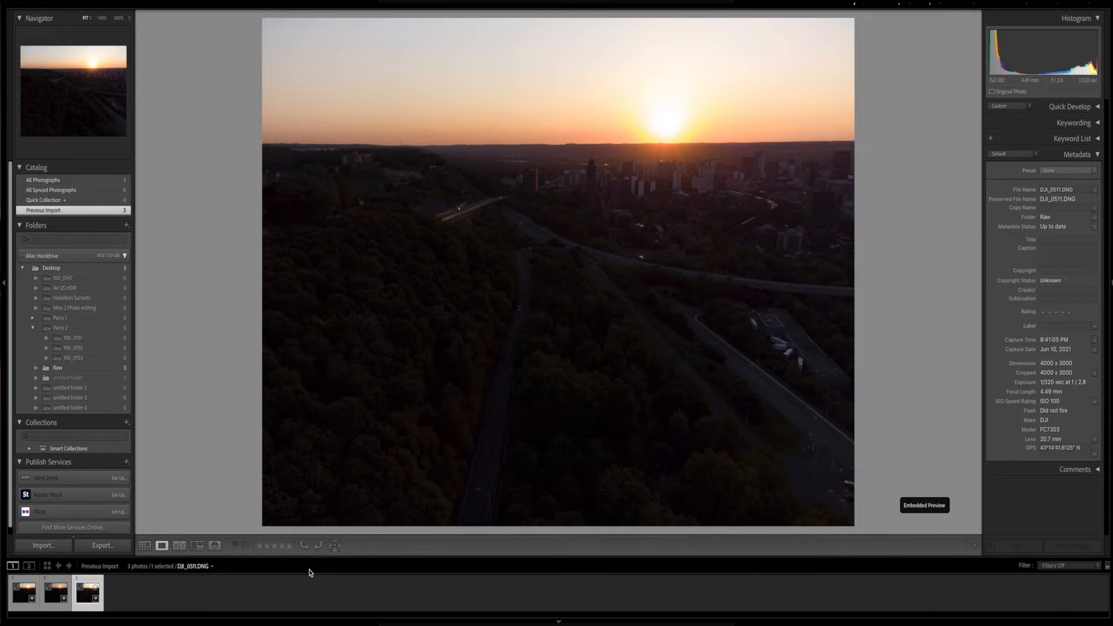
Compare the brackets' exposure times (1/320, 1/800, 1/500), ending on DJI_0511.
left_click(48, 603)
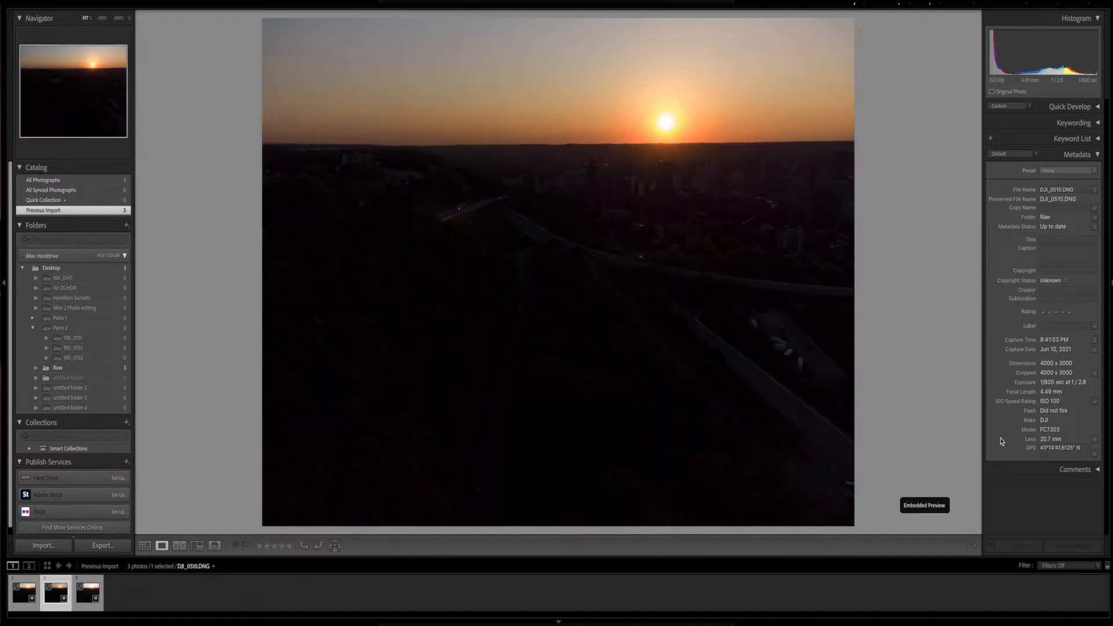
mouse_move(1047, 385)
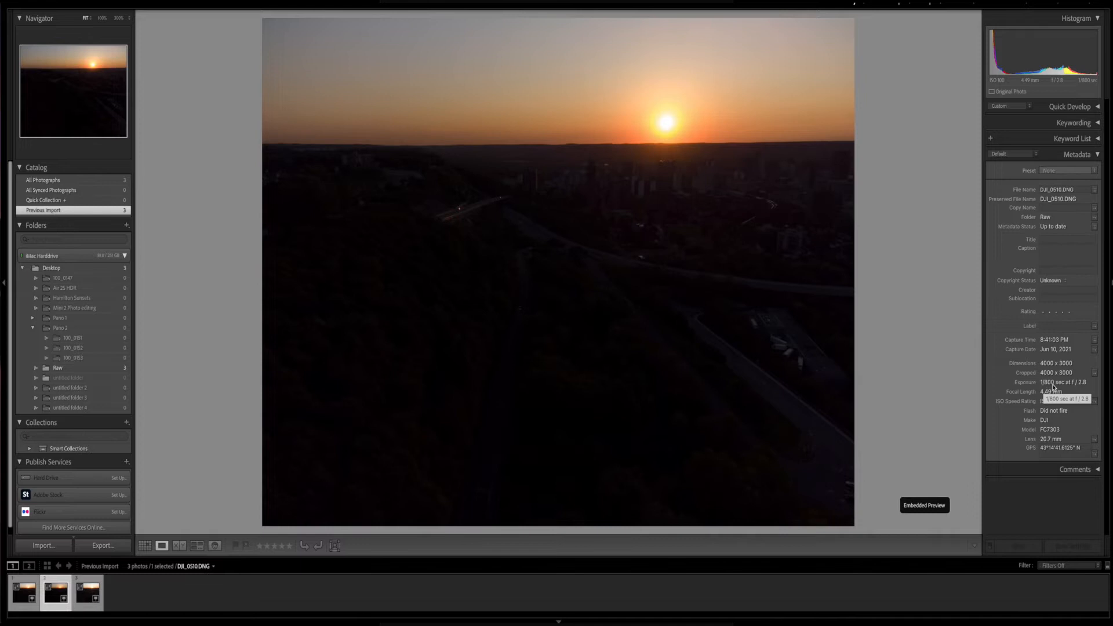
left_click(16, 599)
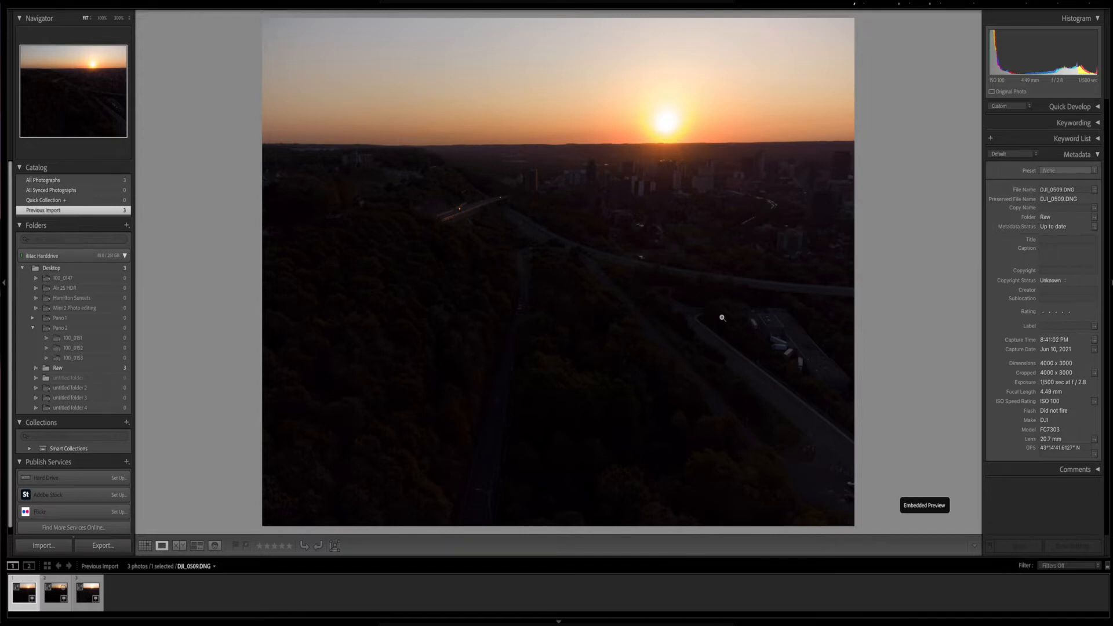
mouse_move(567, 213)
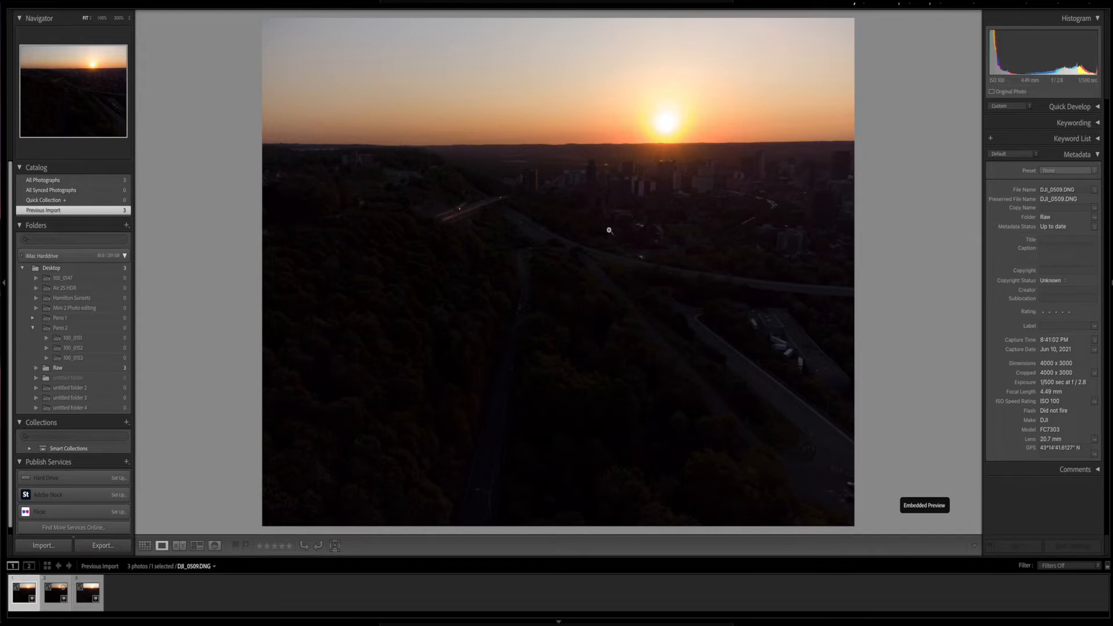
left_click(46, 601)
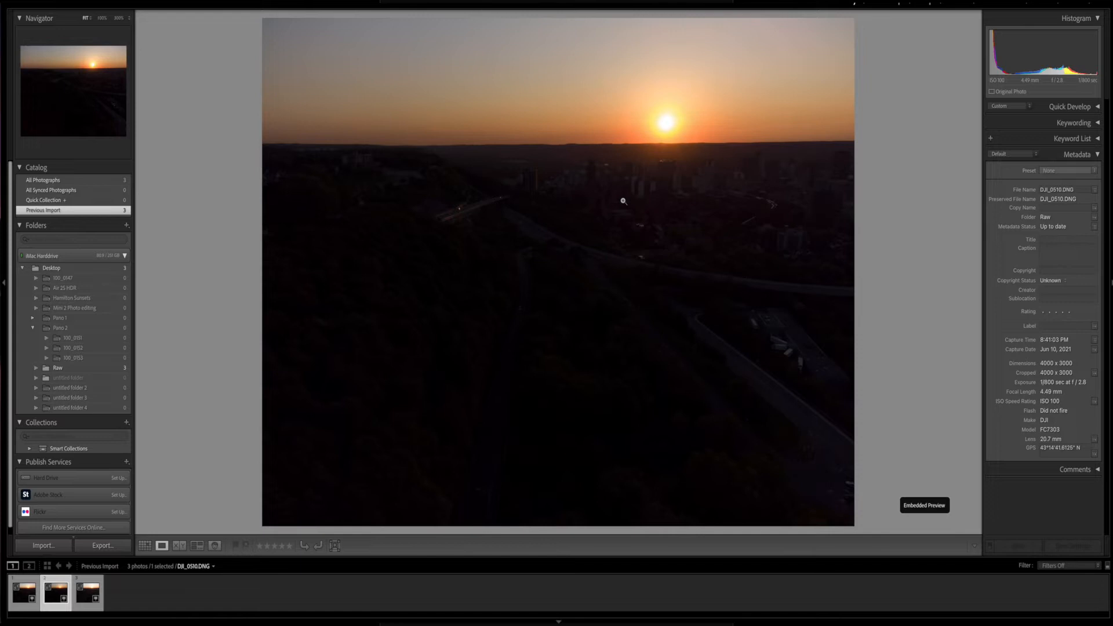
left_click(85, 601)
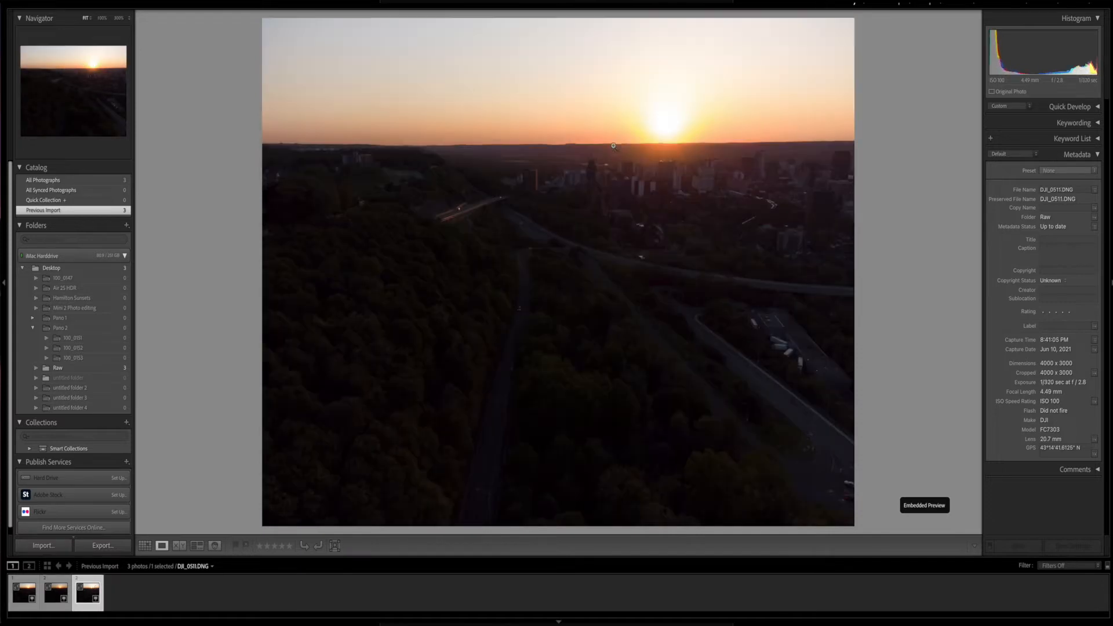
mouse_move(645, 282)
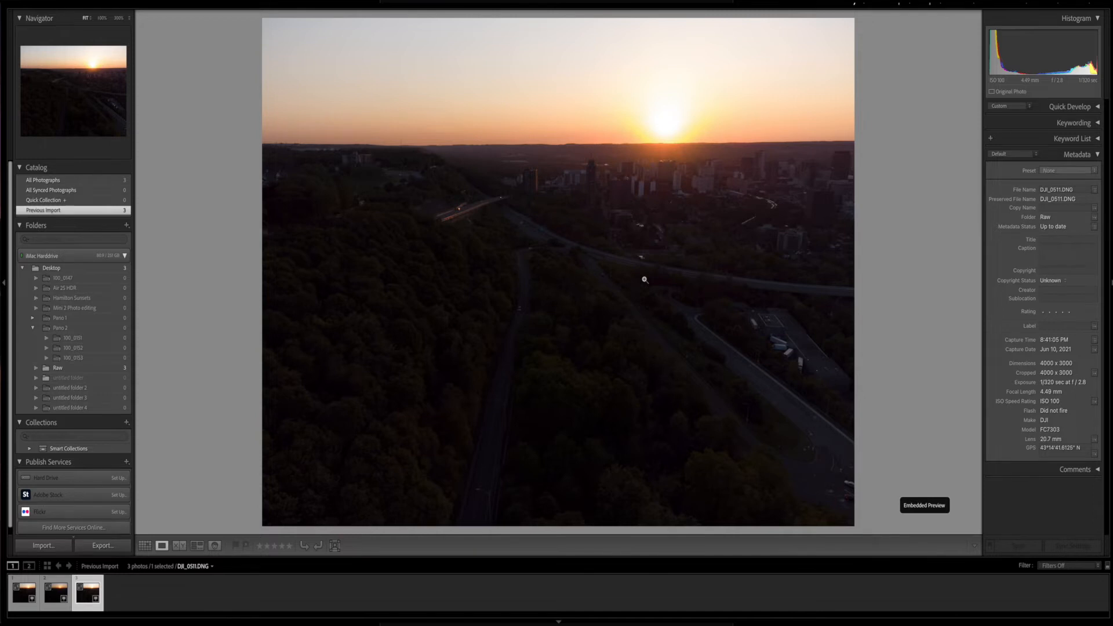
mouse_move(24, 620)
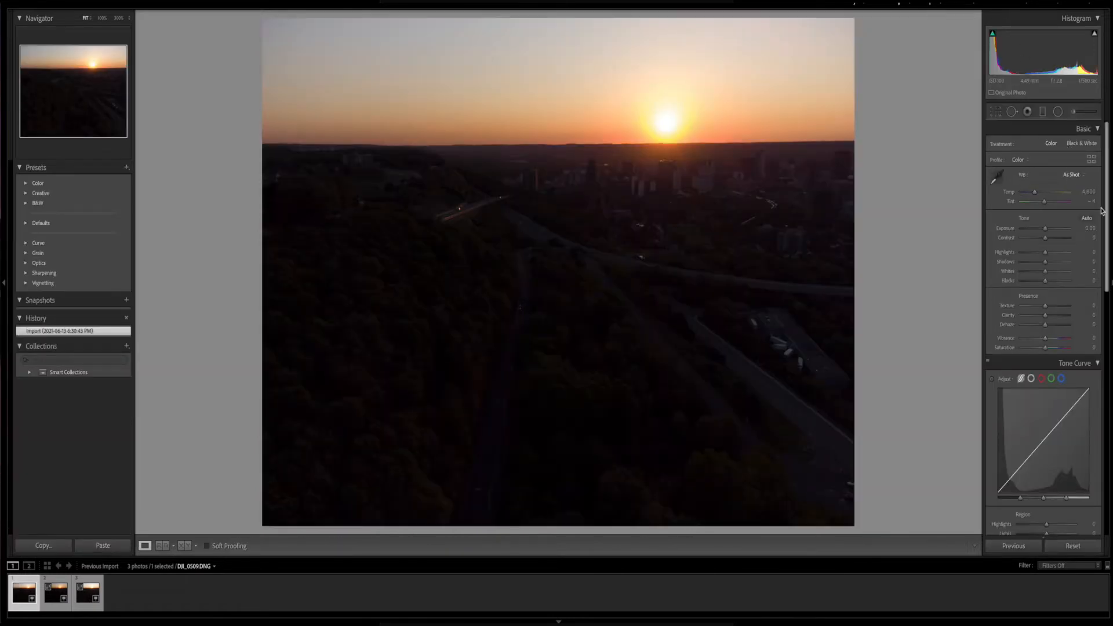
Auto-tone the DJI_0510 and DJI_0511 brackets, then undo the last change.
left_click(1087, 218)
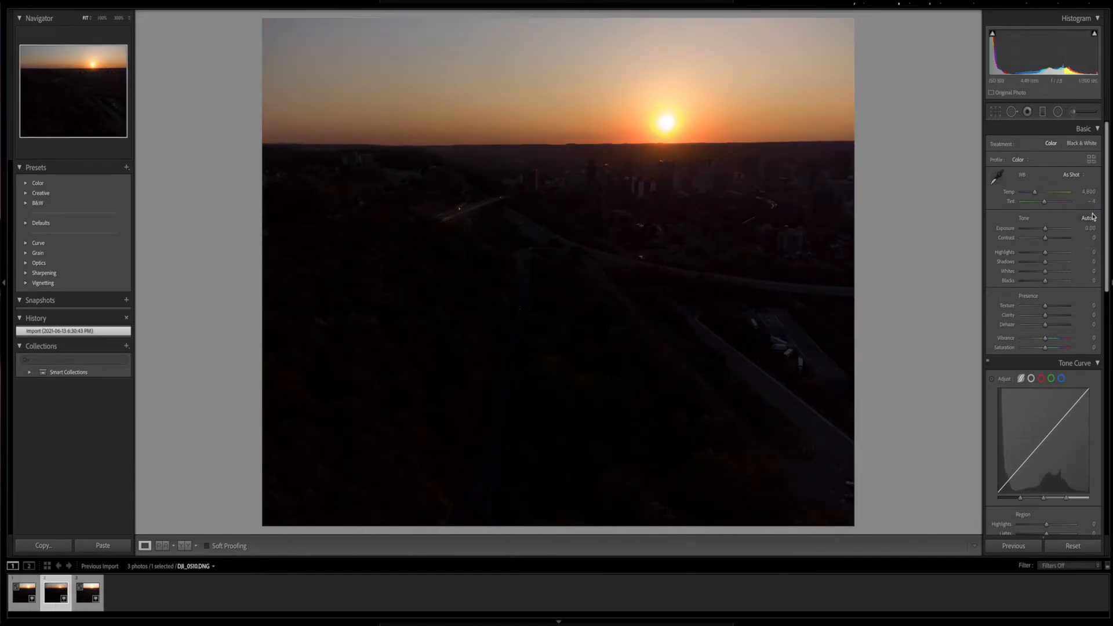
left_click(1086, 217)
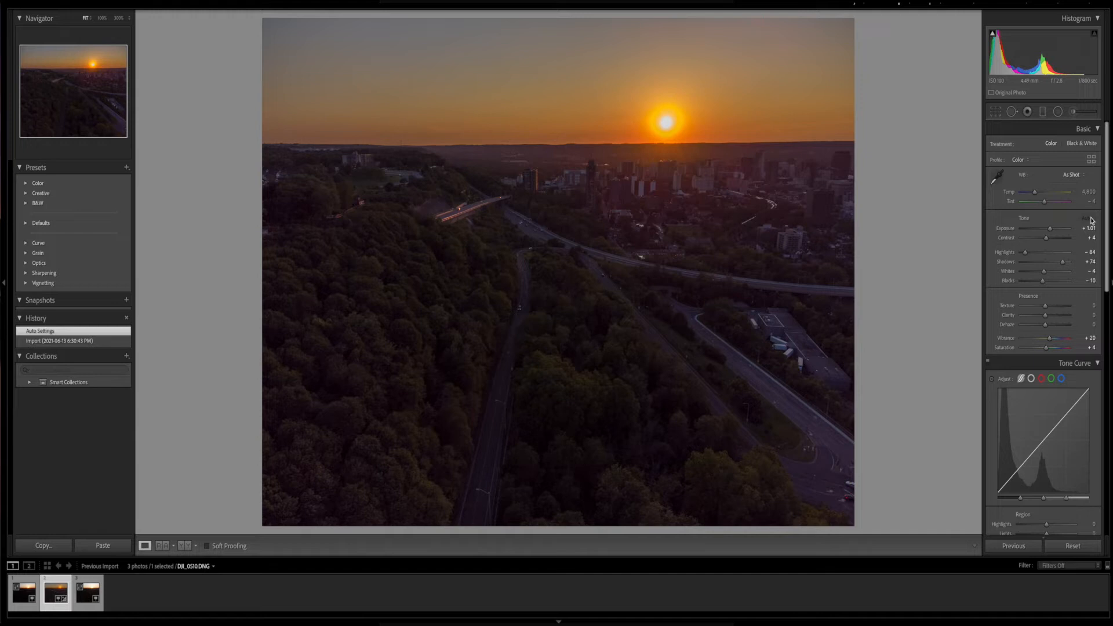
mouse_move(338, 242)
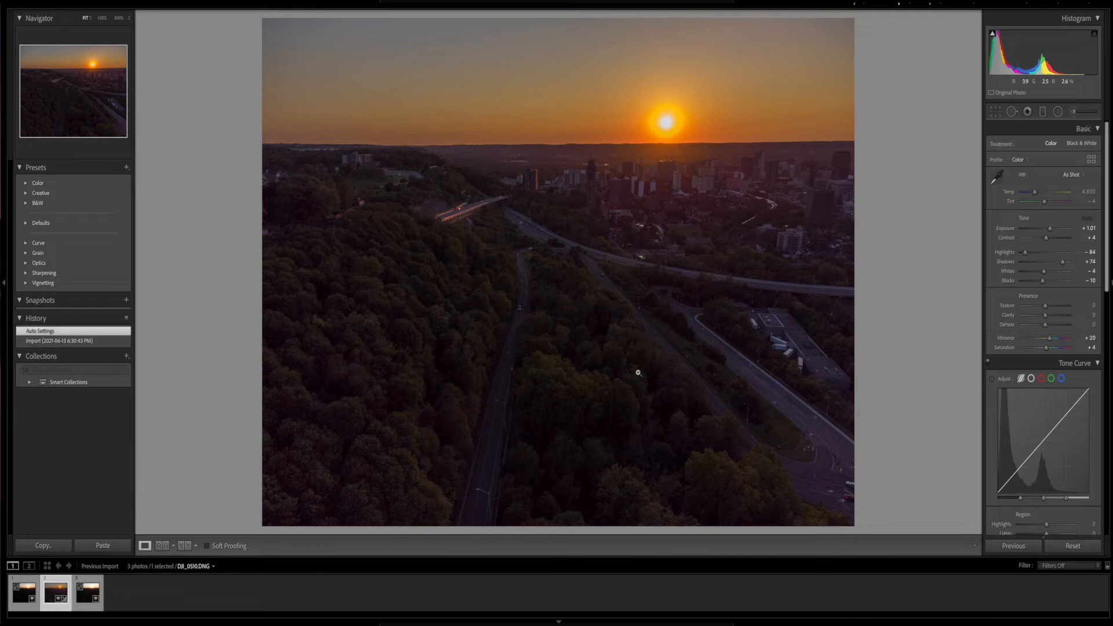
mouse_move(554, 355)
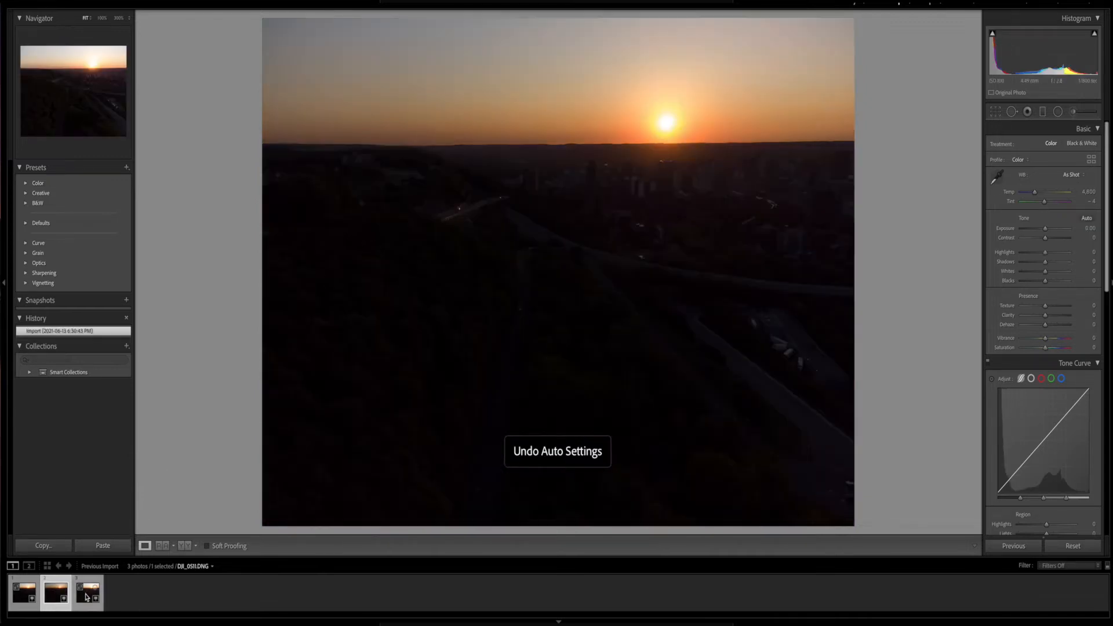
left_click(88, 593)
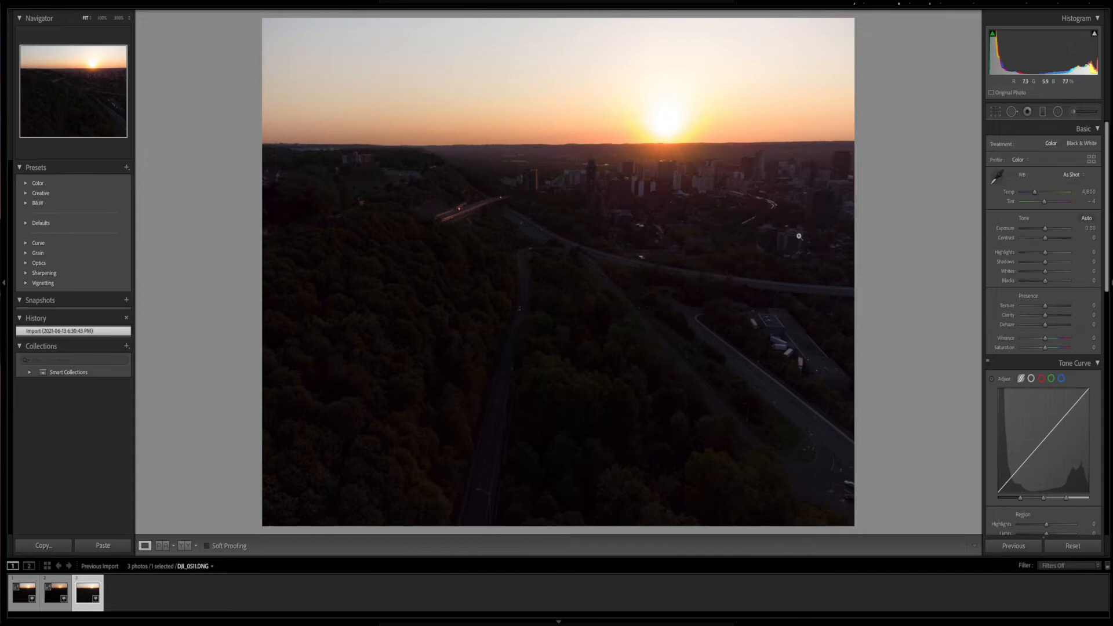
left_click(1087, 218)
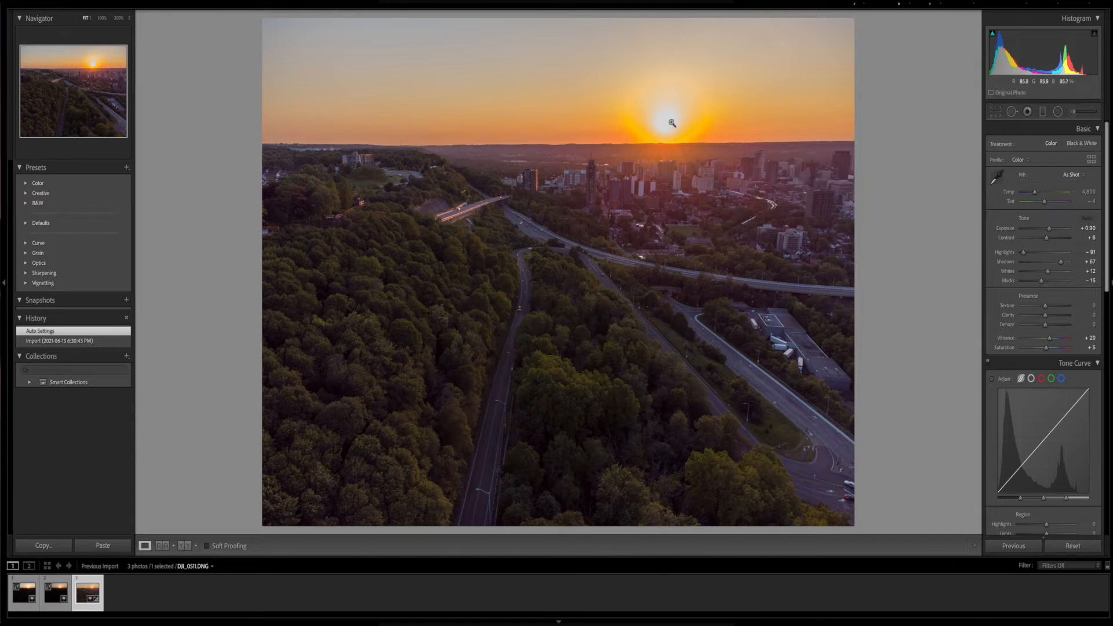
mouse_move(685, 129)
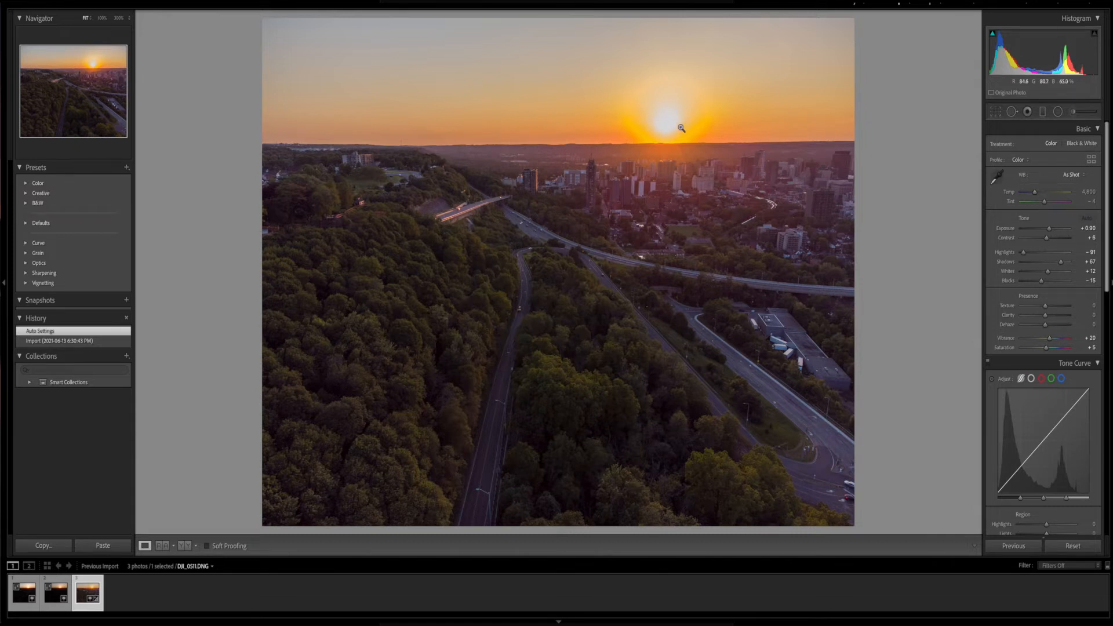
key("ctrl+z")
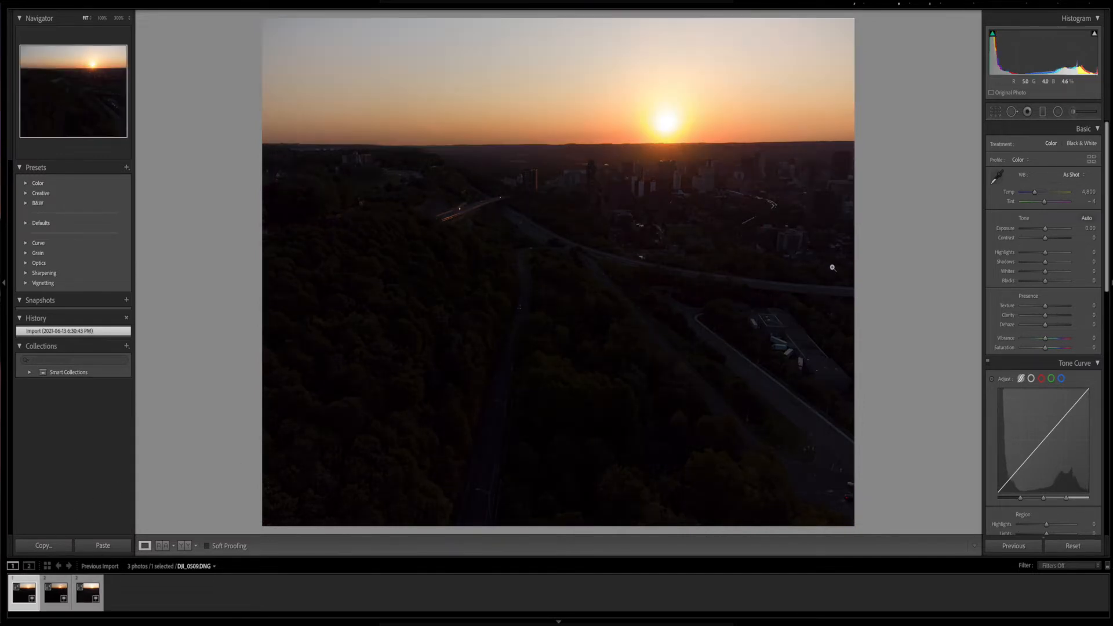
Auto-tone DJI_0509, then switch through the brackets and auto-tone DJI_0511.
left_click(1086, 218)
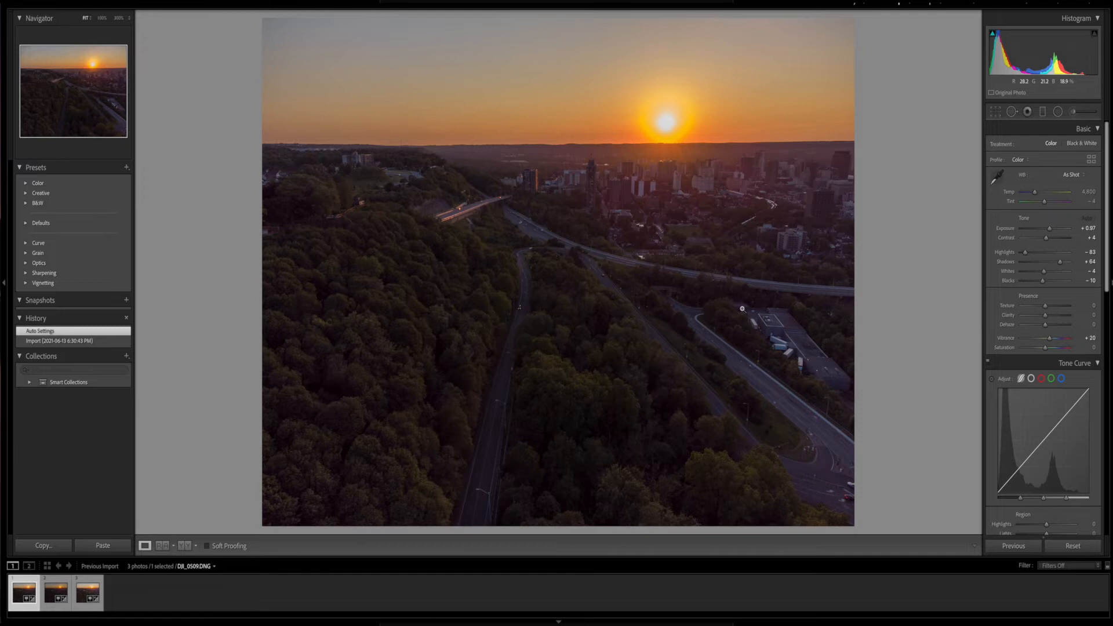
mouse_move(665, 136)
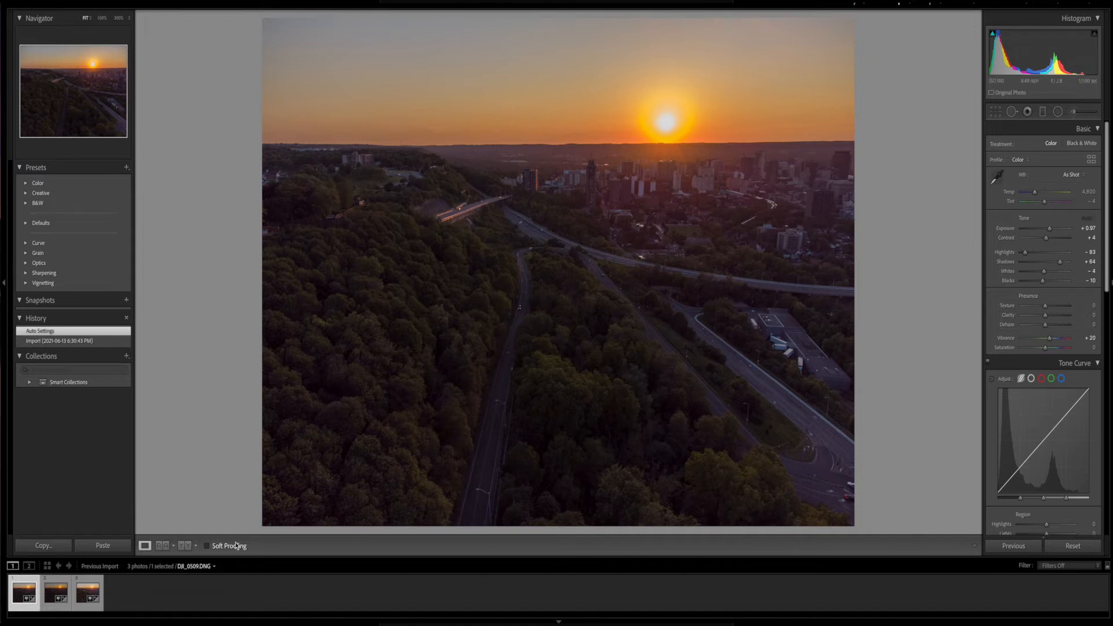
left_click(52, 591)
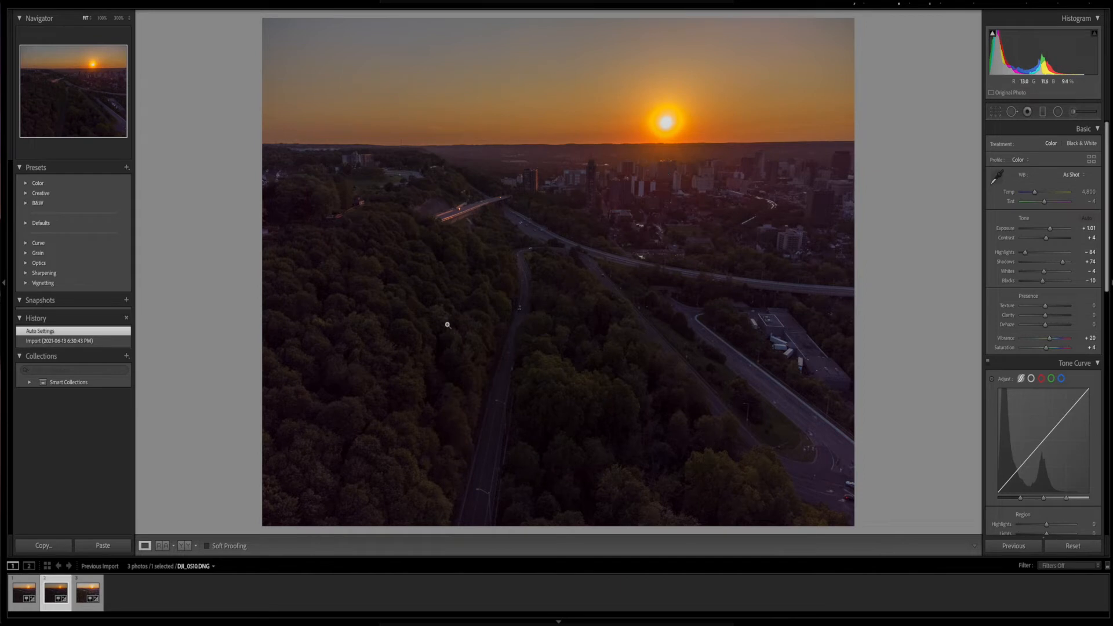
mouse_move(589, 300)
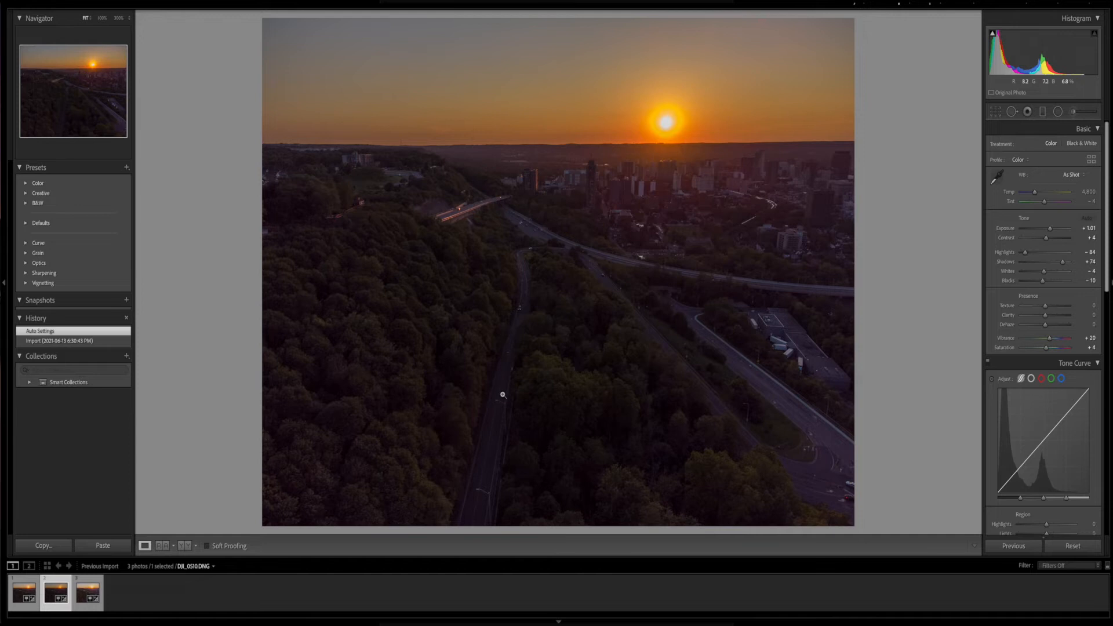
left_click(90, 598)
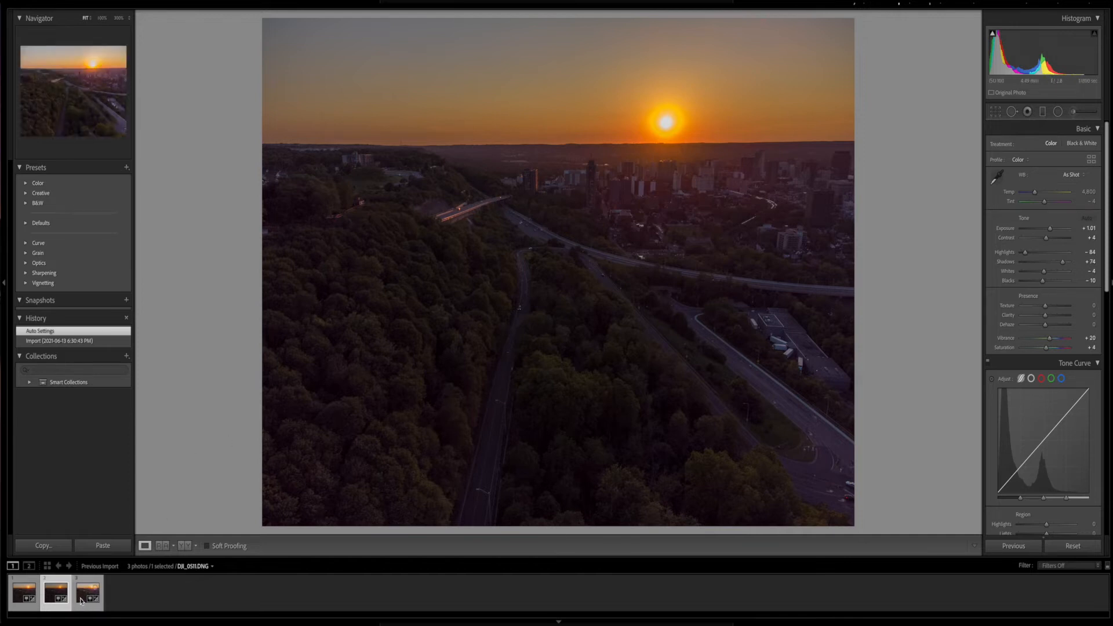
left_click(90, 600)
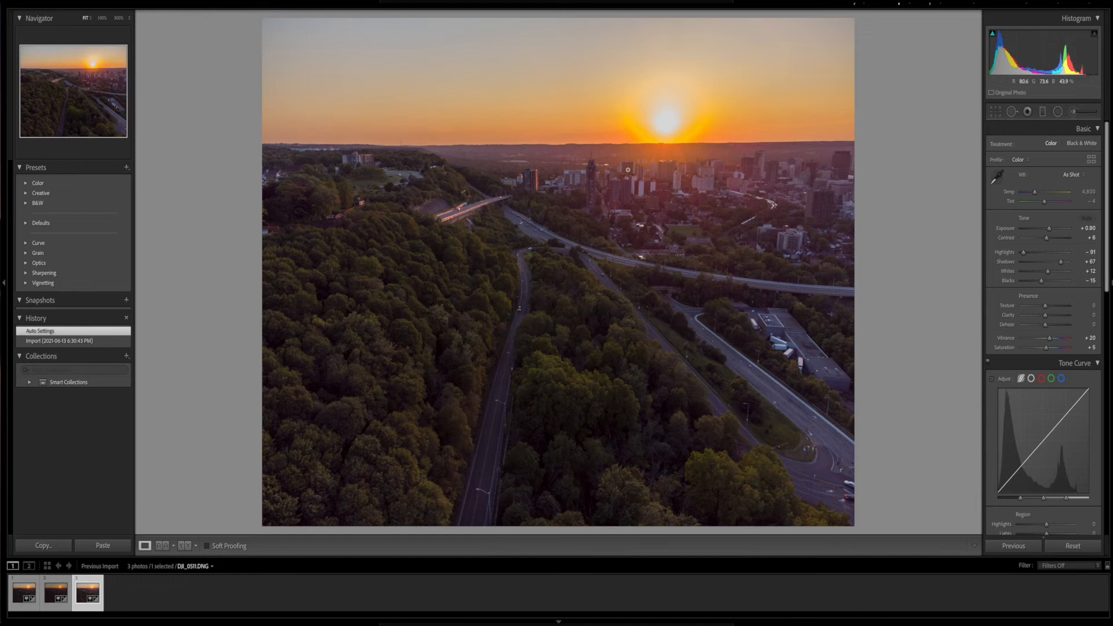
mouse_move(423, 365)
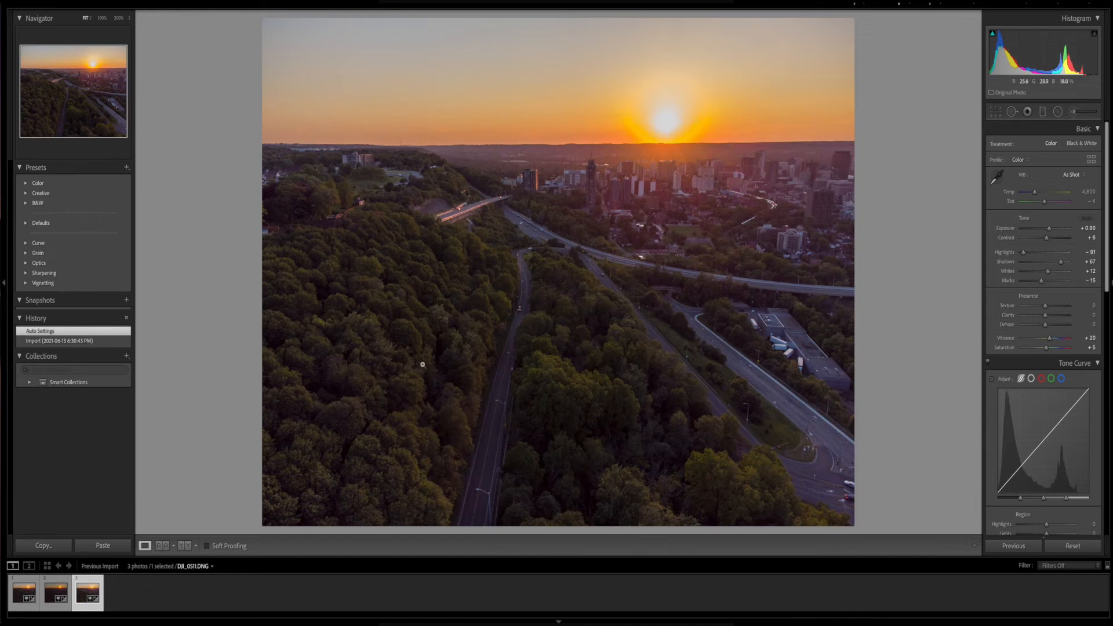
mouse_move(590, 380)
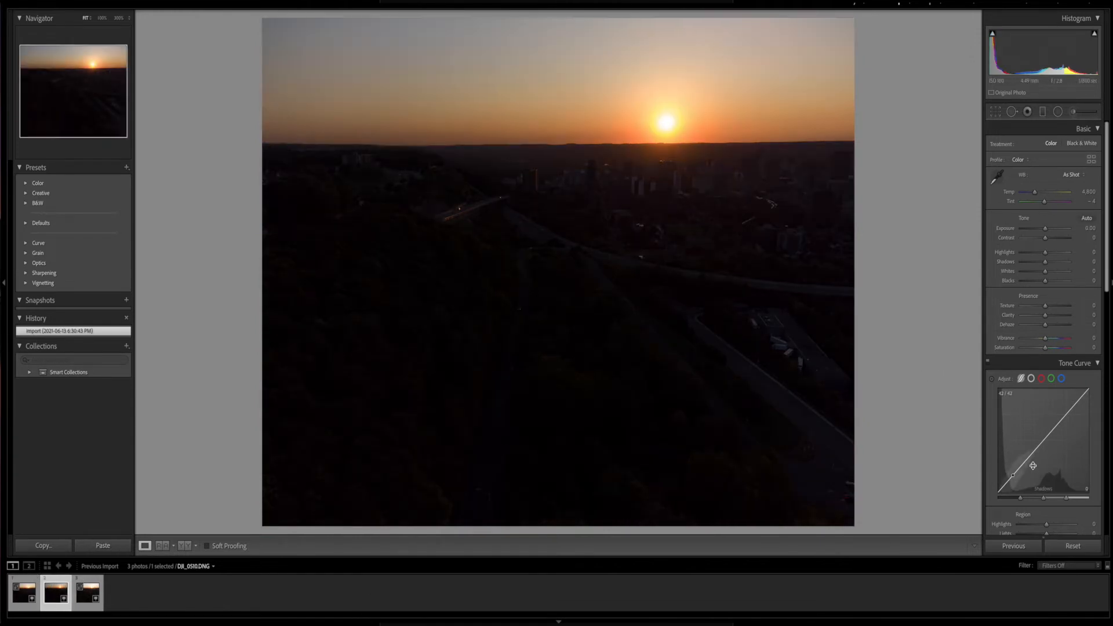
Auto-tone the middle bracket and review its Export settings without exporting.
left_click(1087, 218)
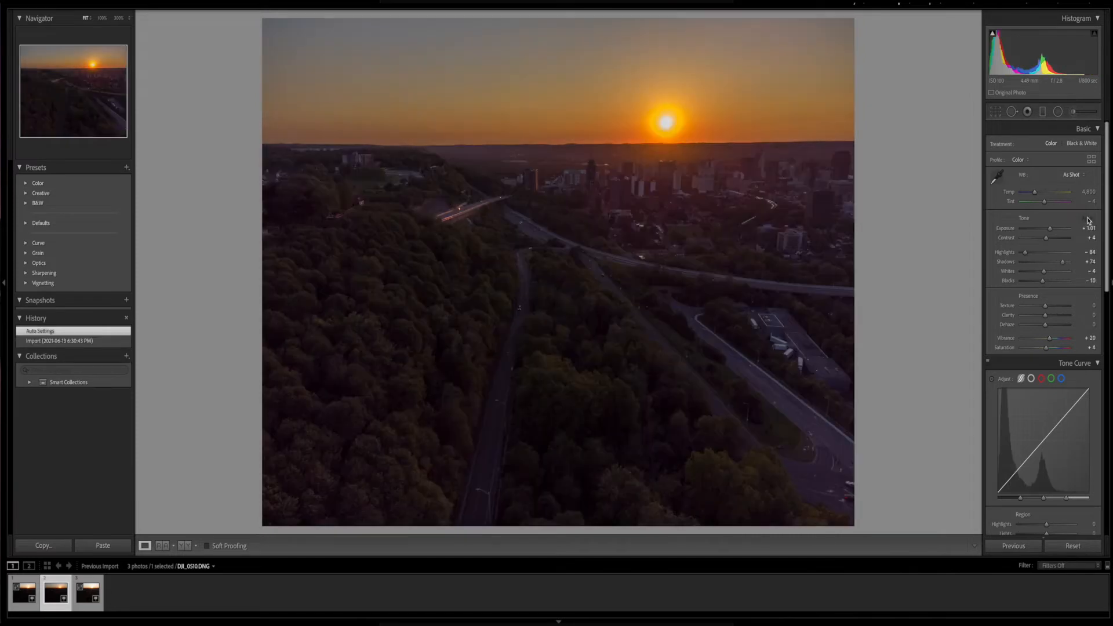
right_click(51, 587)
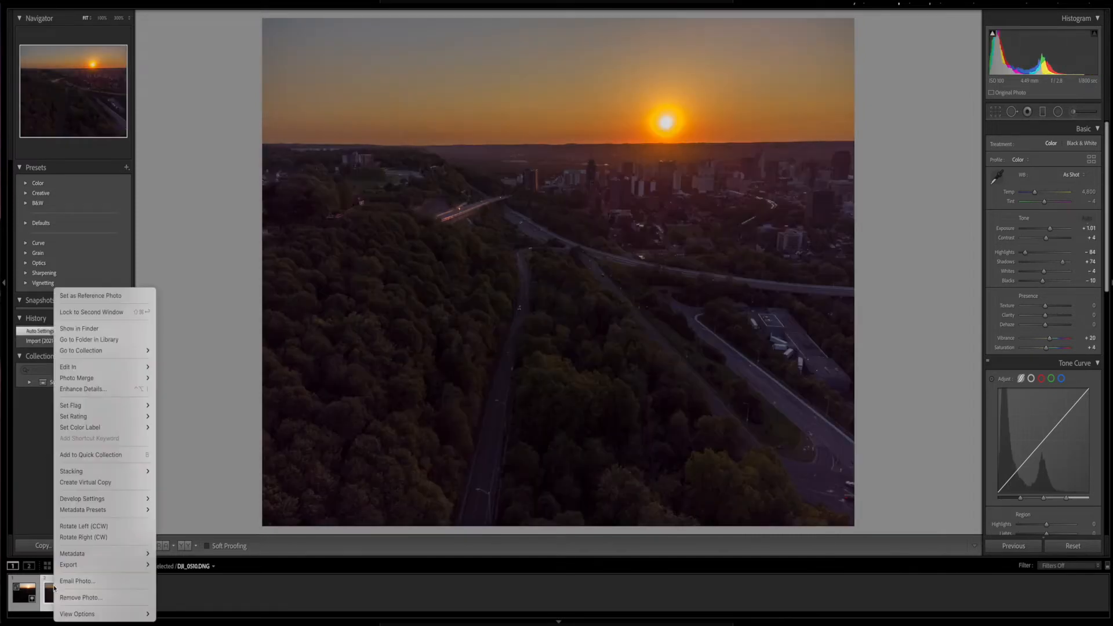
mouse_move(68, 565)
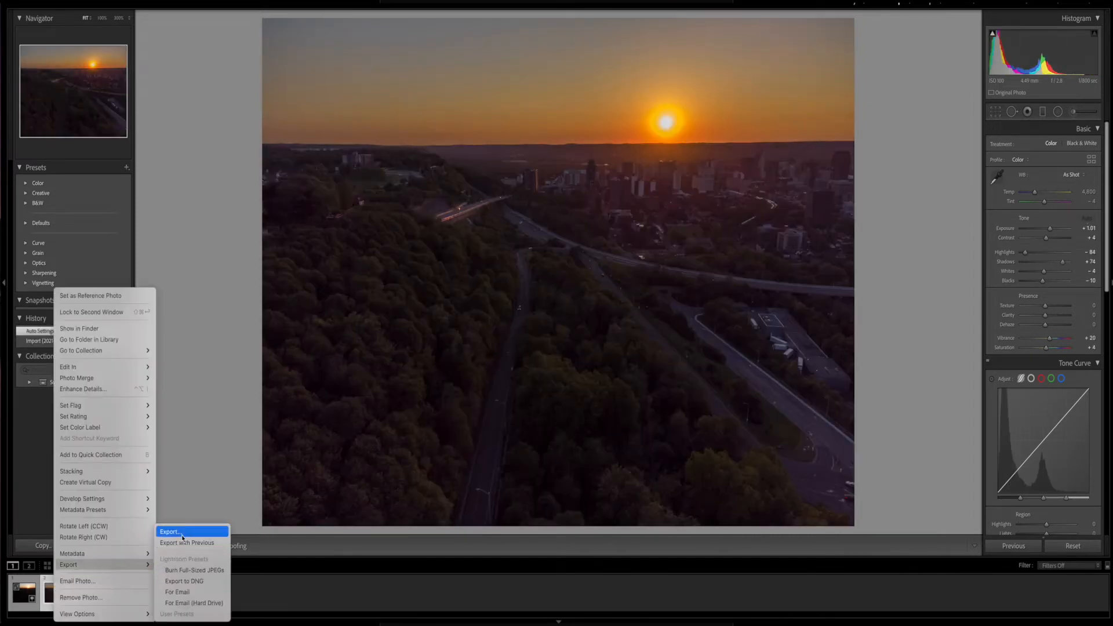
left_click(170, 531)
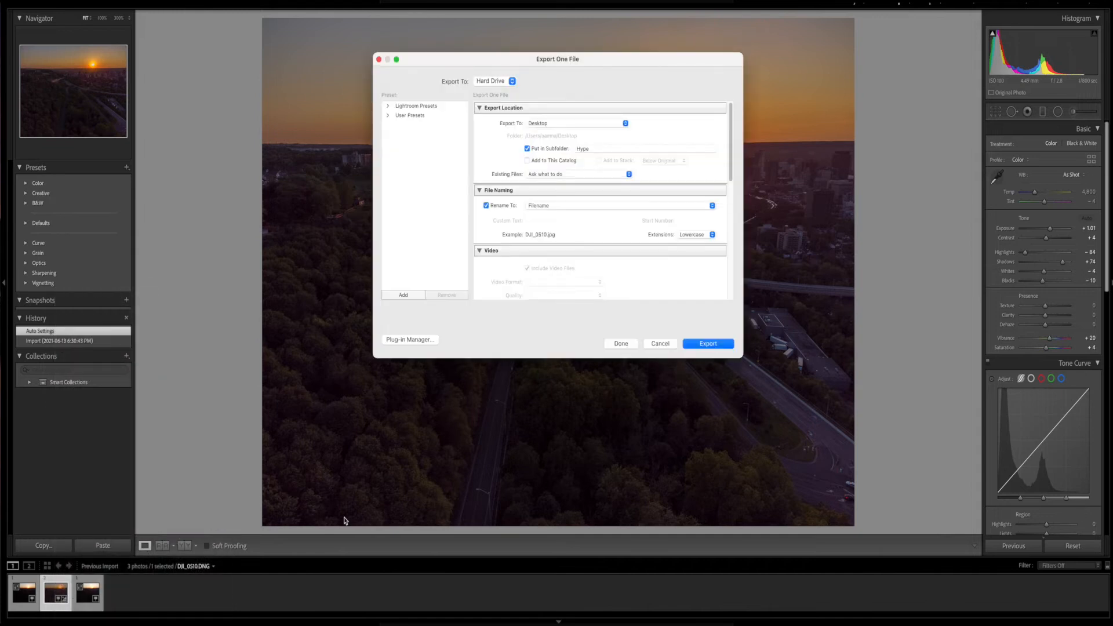
scroll("down", 3)
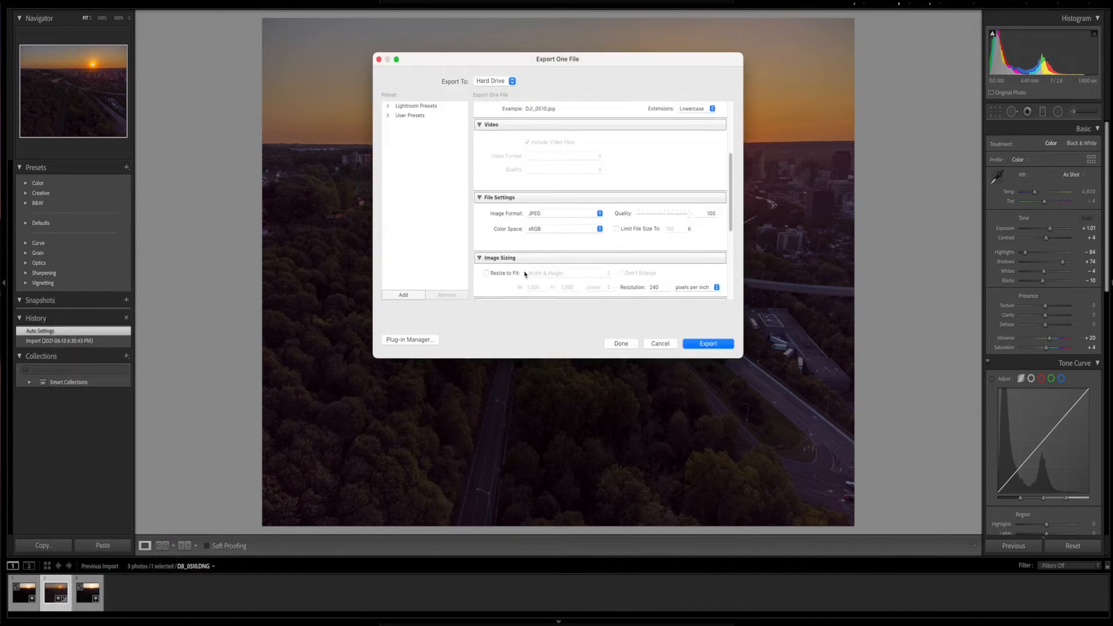
left_click(708, 344)
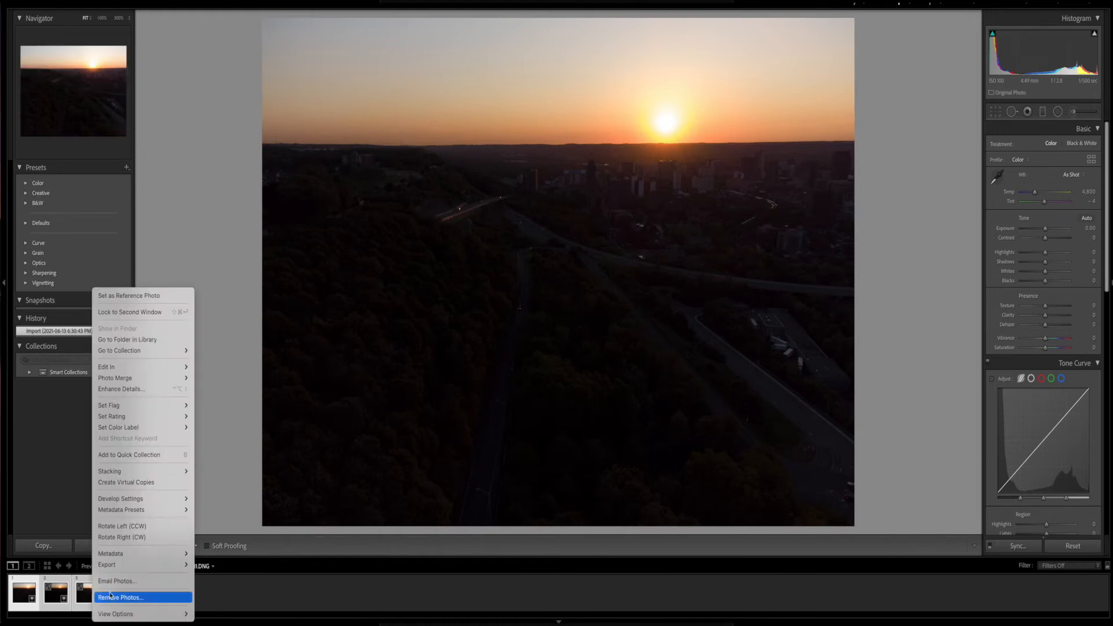
mouse_move(114, 377)
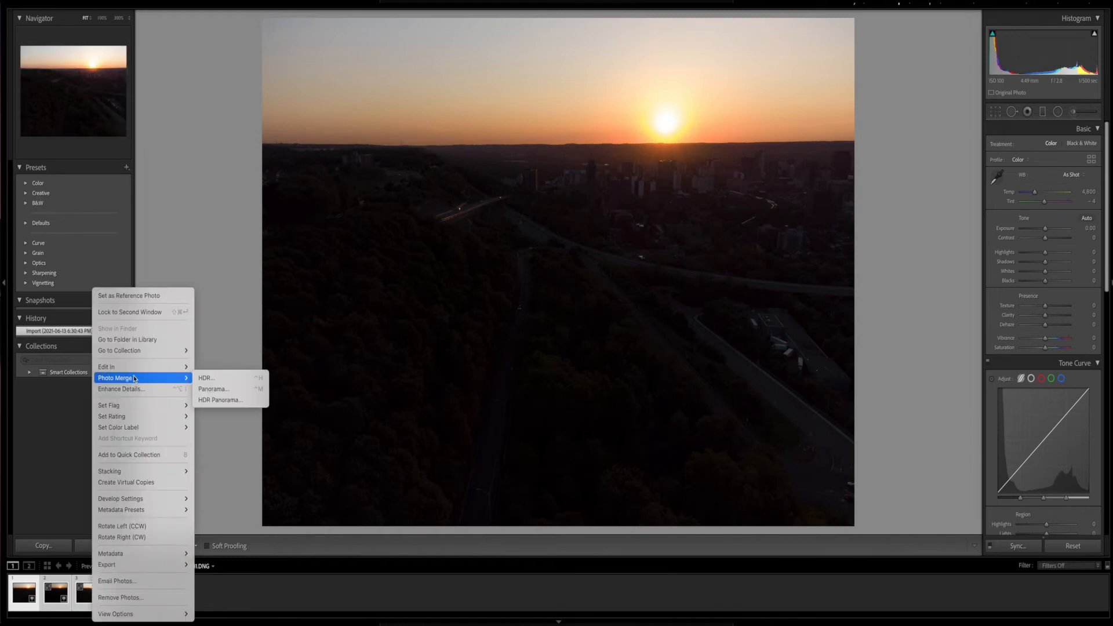
Merge the three brackets into an HDR photo with Auto Settings turned off.
left_click(206, 377)
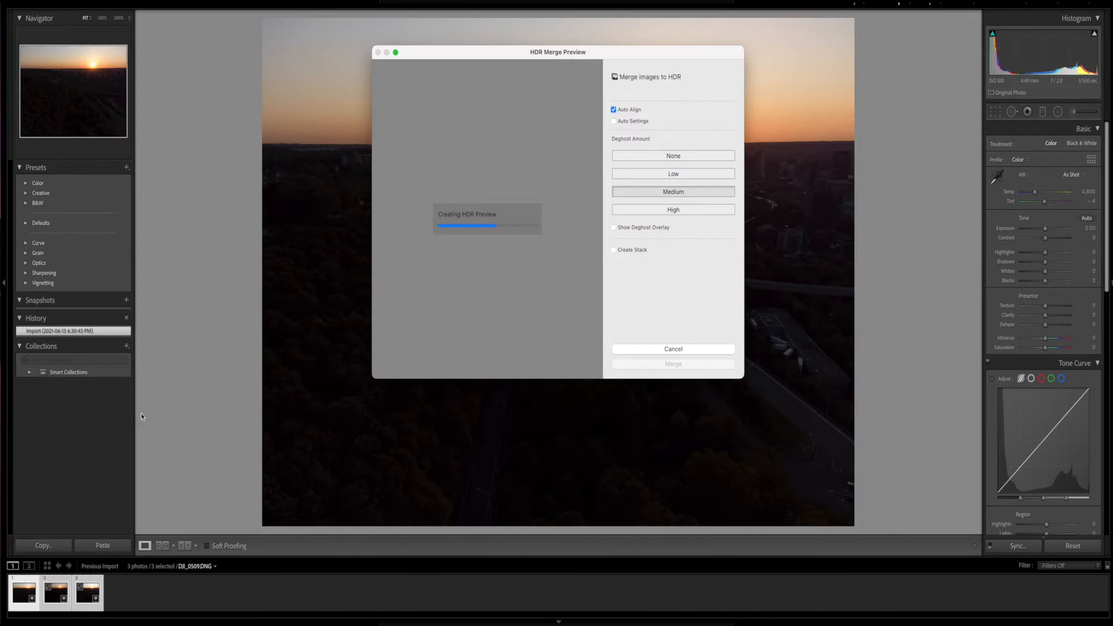
mouse_move(359, 353)
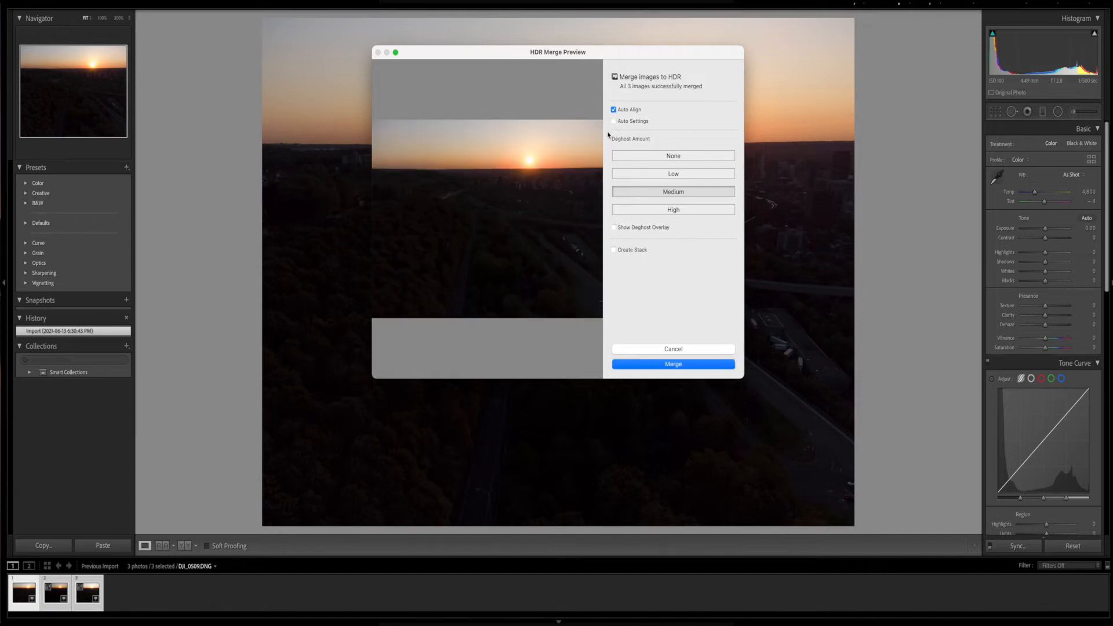
left_click(613, 121)
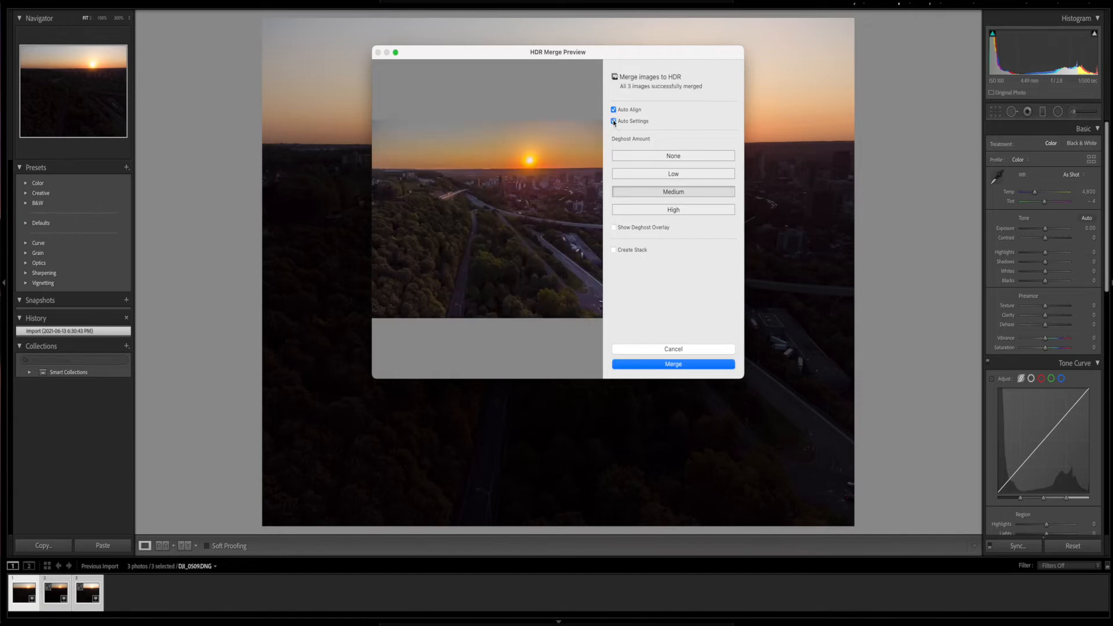
left_click(613, 122)
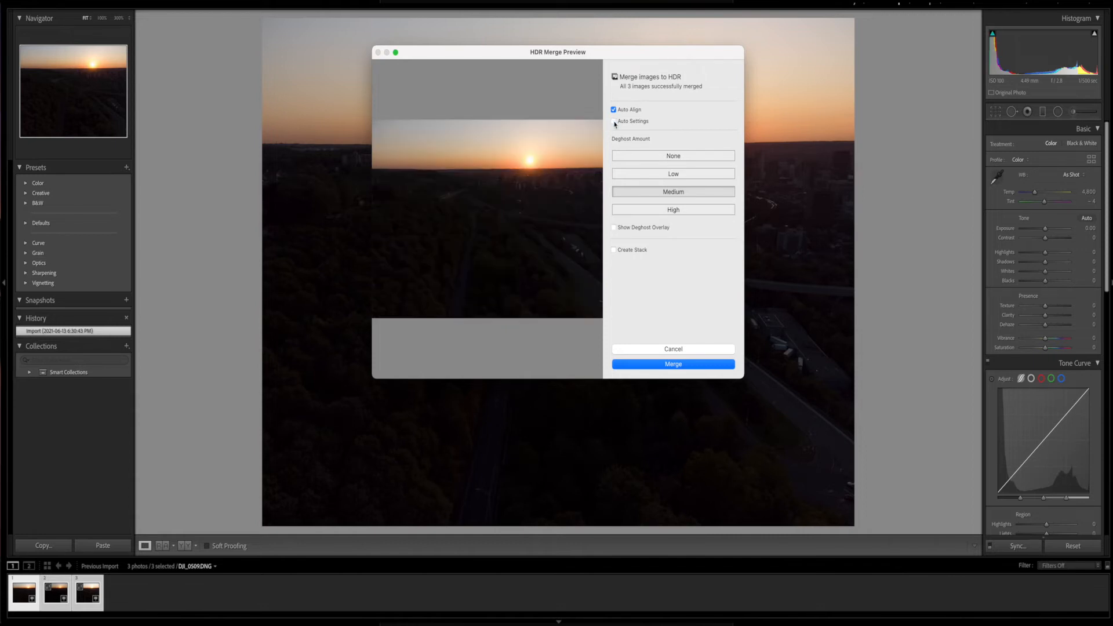
left_click(673, 364)
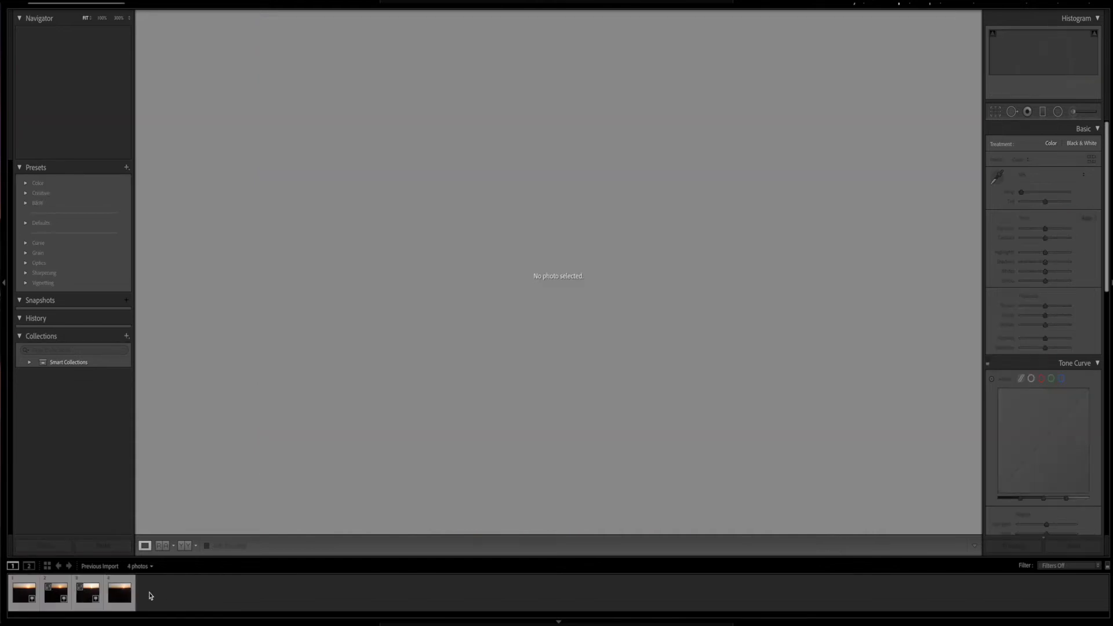
Auto-tone the merged HDR, set Shadows to +87, then view other filmstrip photos.
left_click(117, 593)
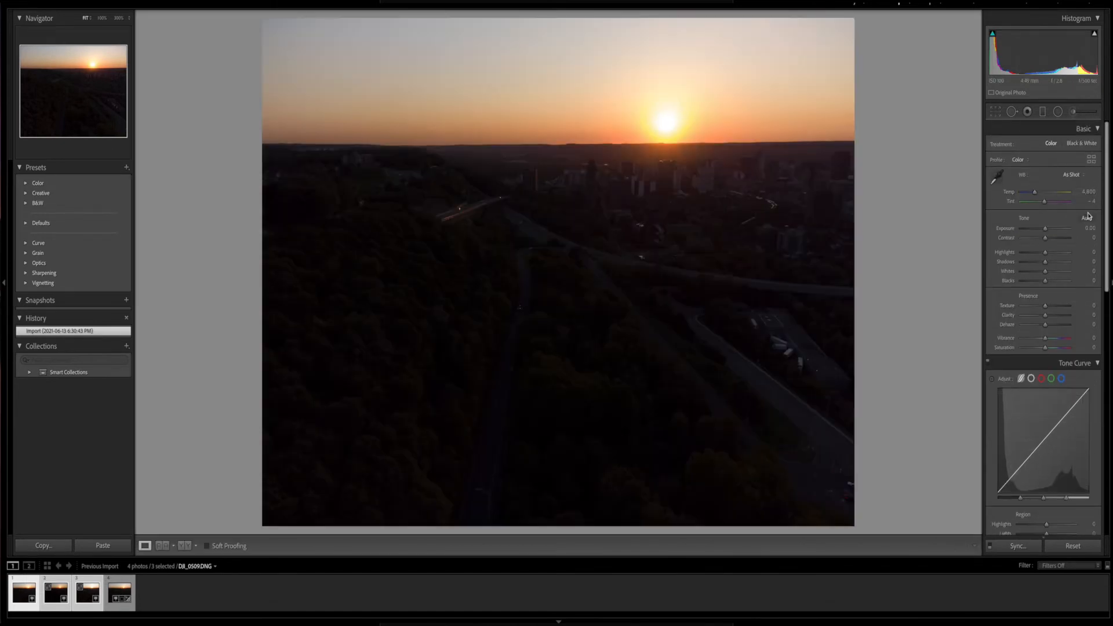
left_click(1086, 218)
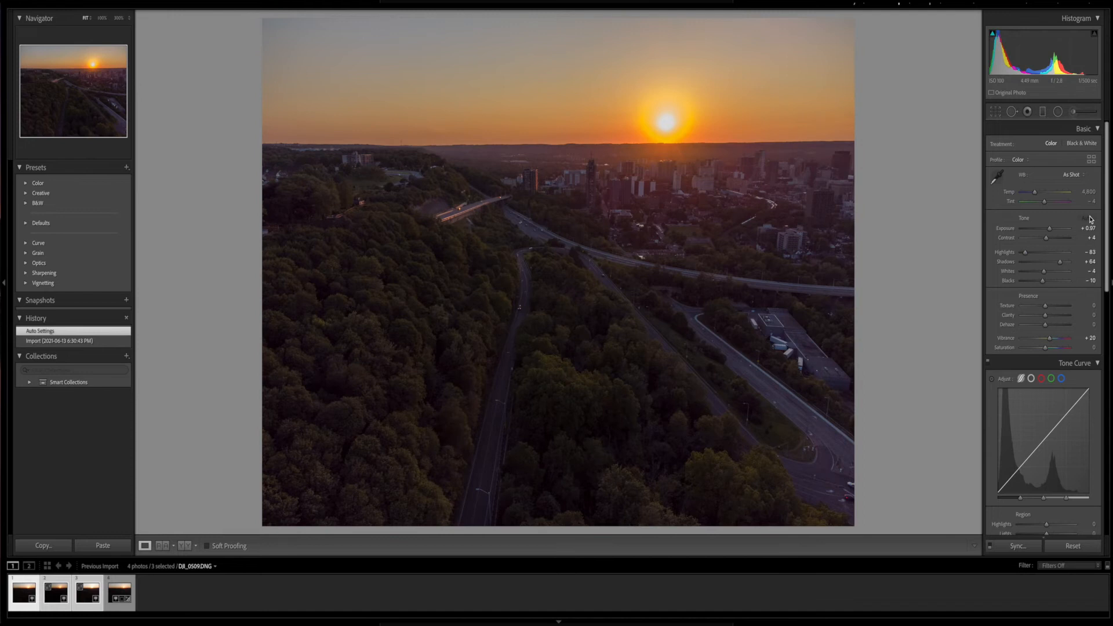
mouse_move(785, 128)
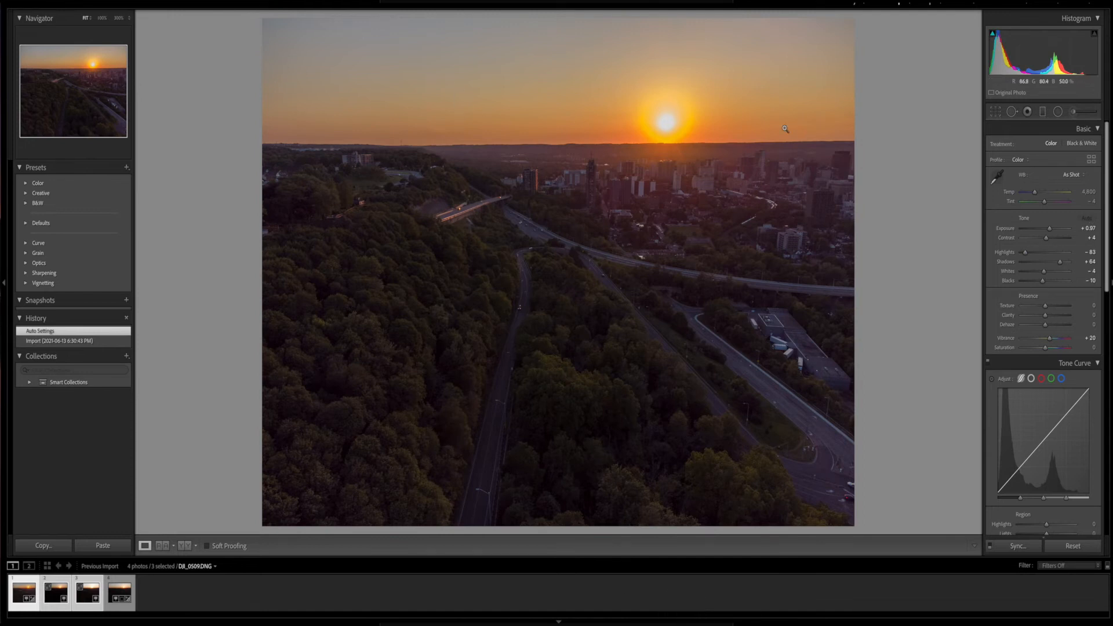
left_click_drag(1057, 262, 1079, 261)
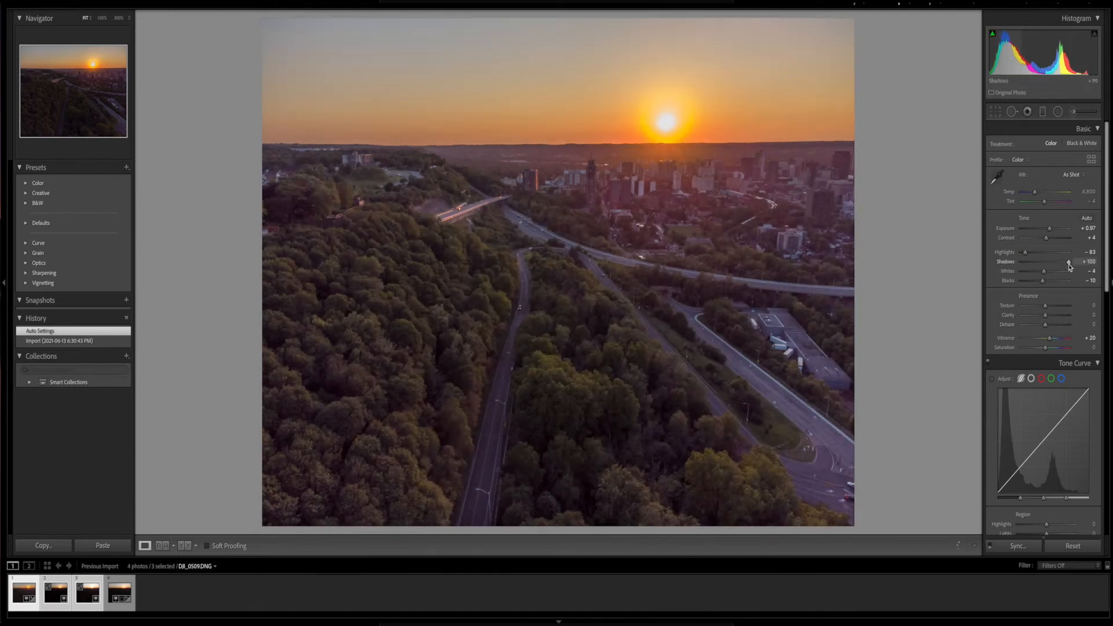
left_click_drag(1069, 262, 1057, 262)
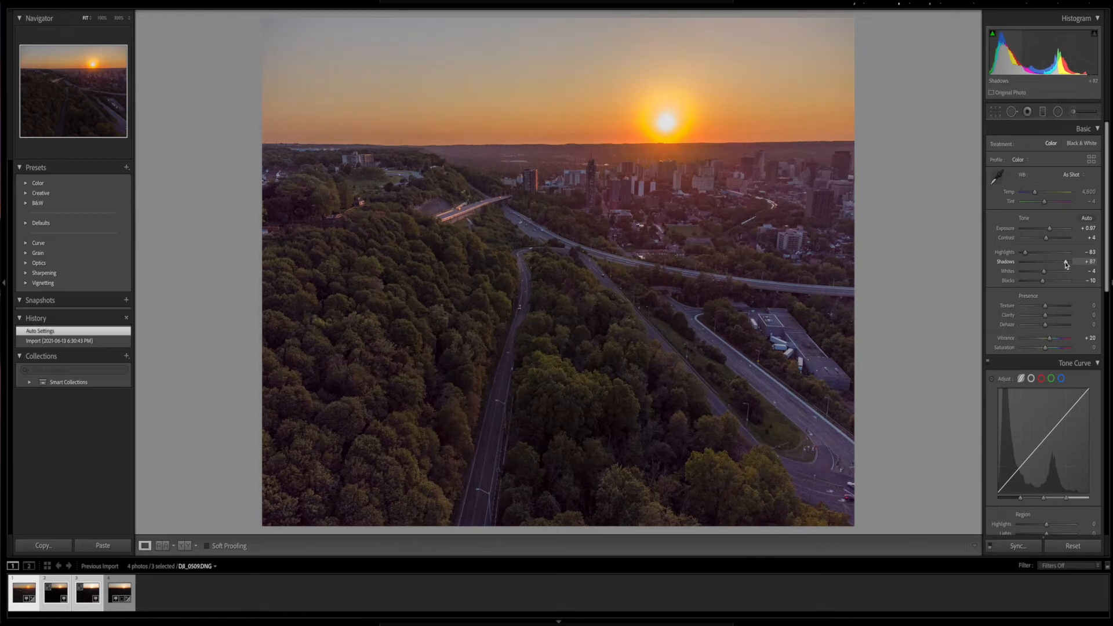
left_click_drag(1062, 262, 1043, 261)
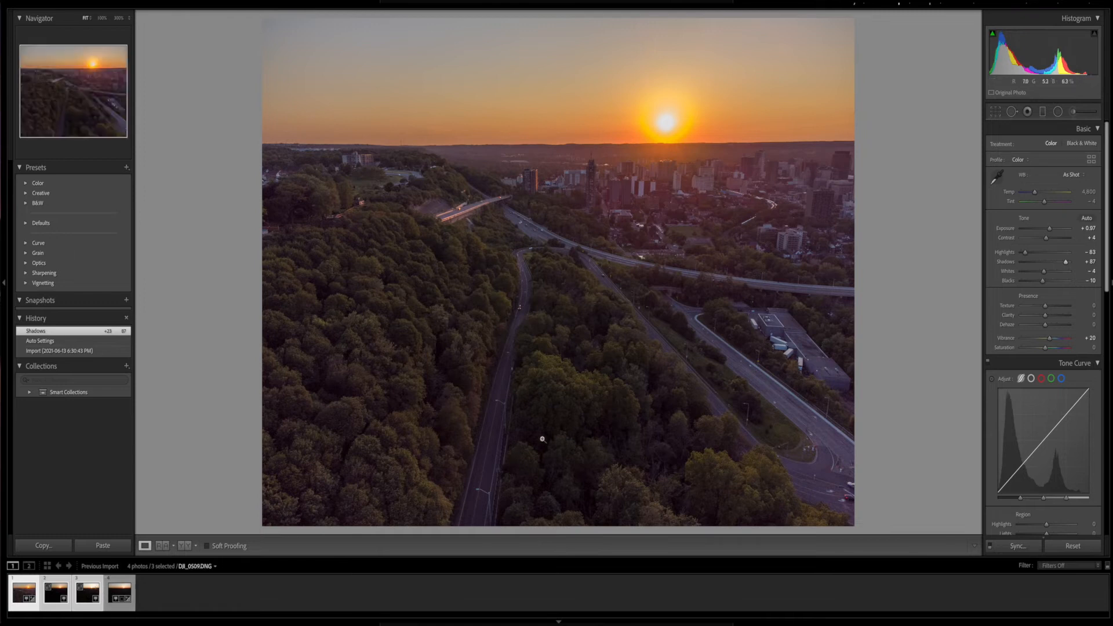
left_click(84, 601)
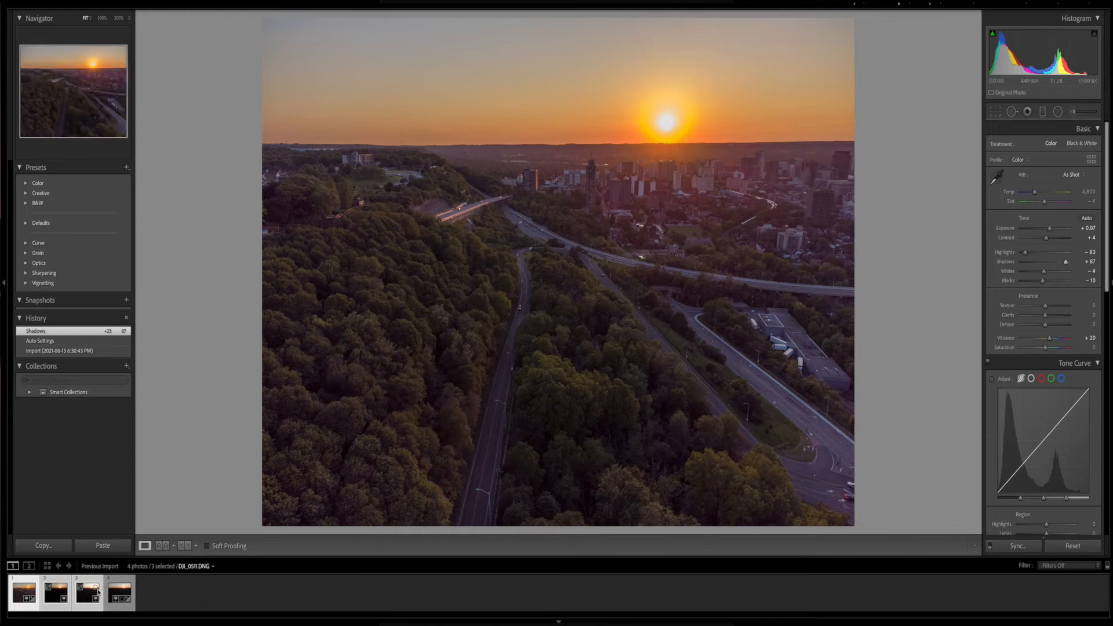
left_click(115, 591)
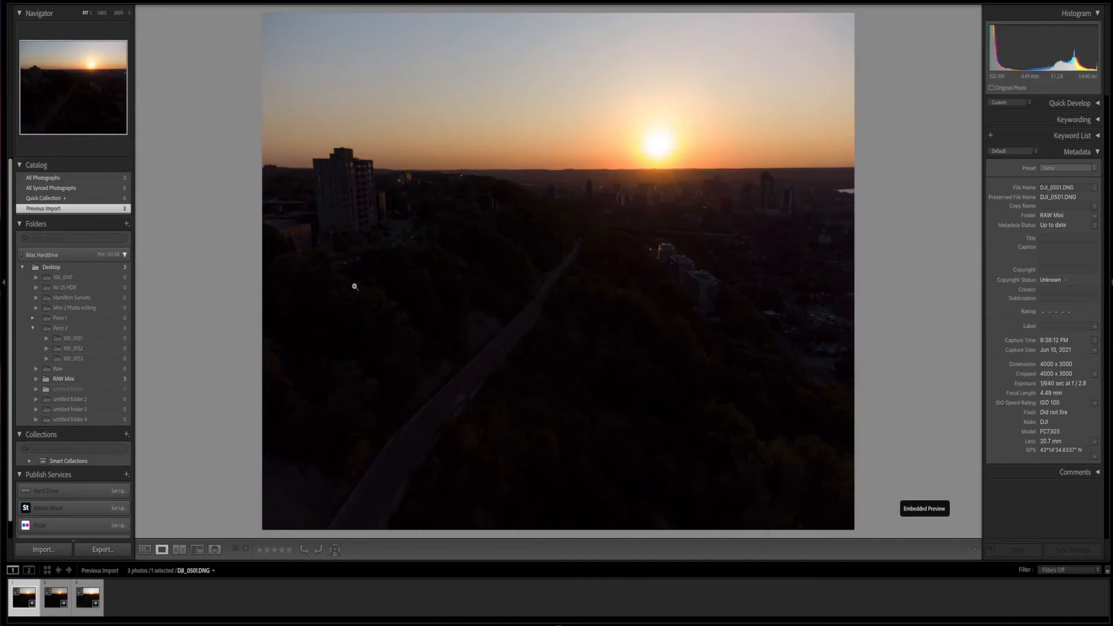
mouse_move(482, 512)
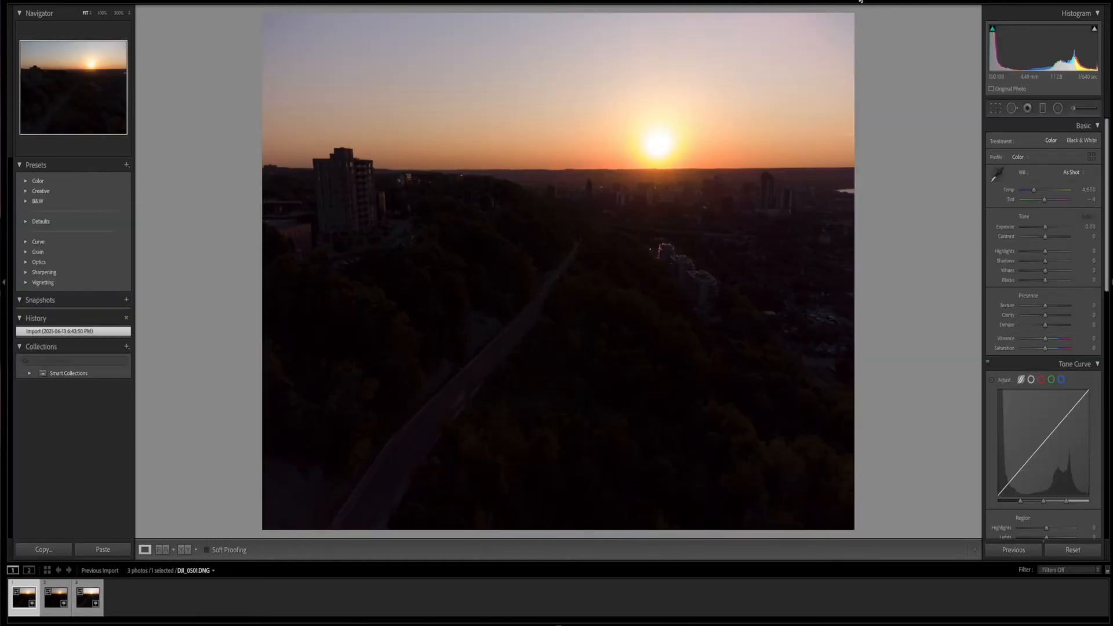
Flip through the second set's three exposures, ending on the brightest third shot.
left_click(53, 596)
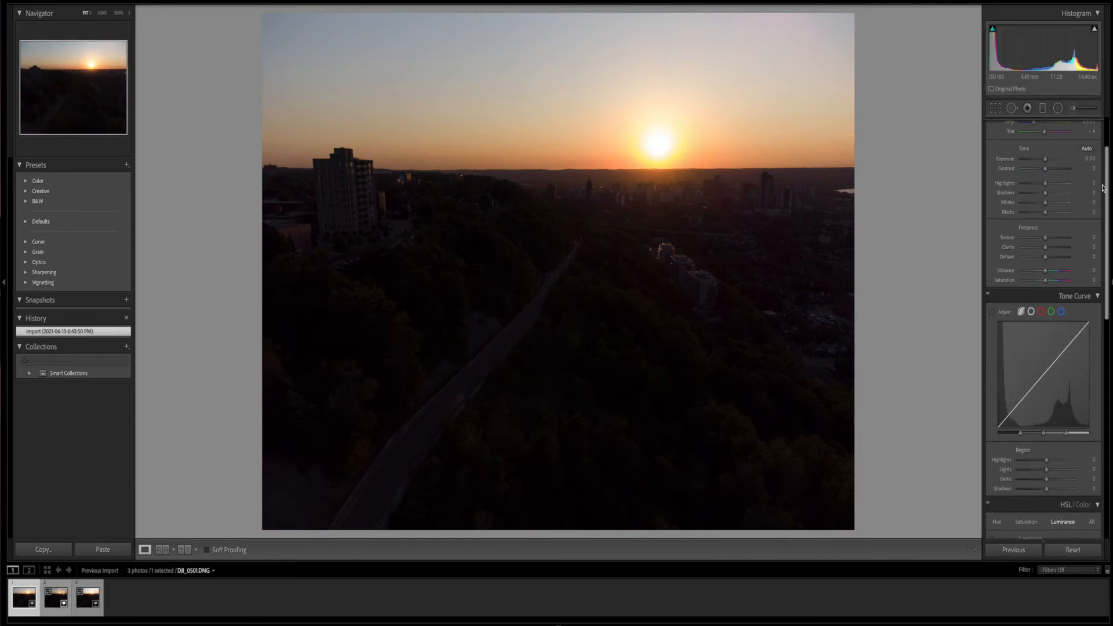
left_click(56, 602)
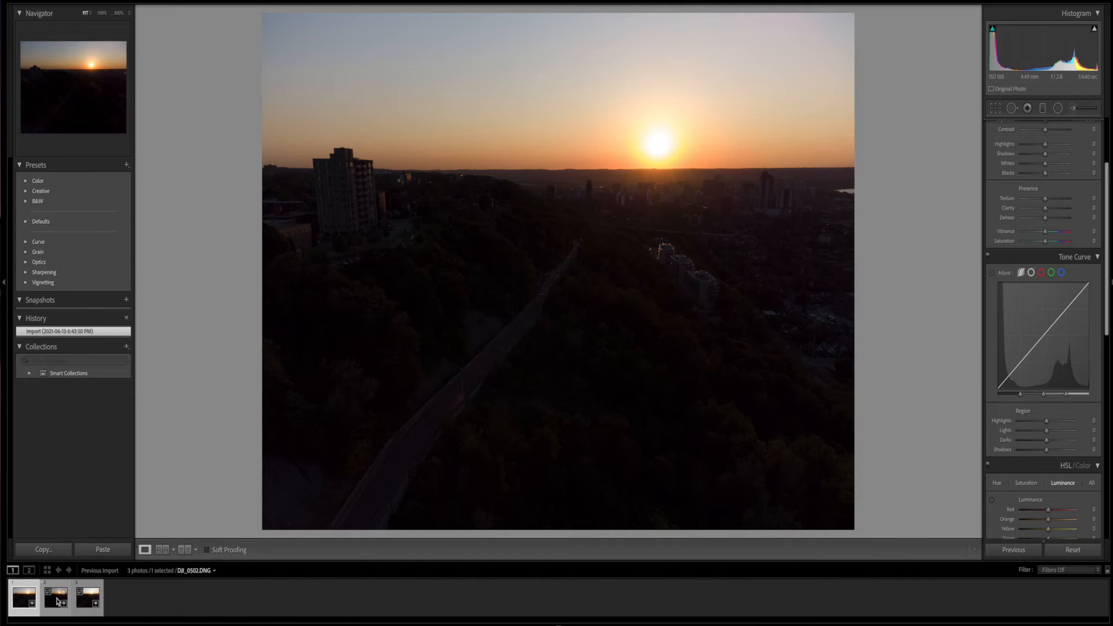
left_click(56, 596)
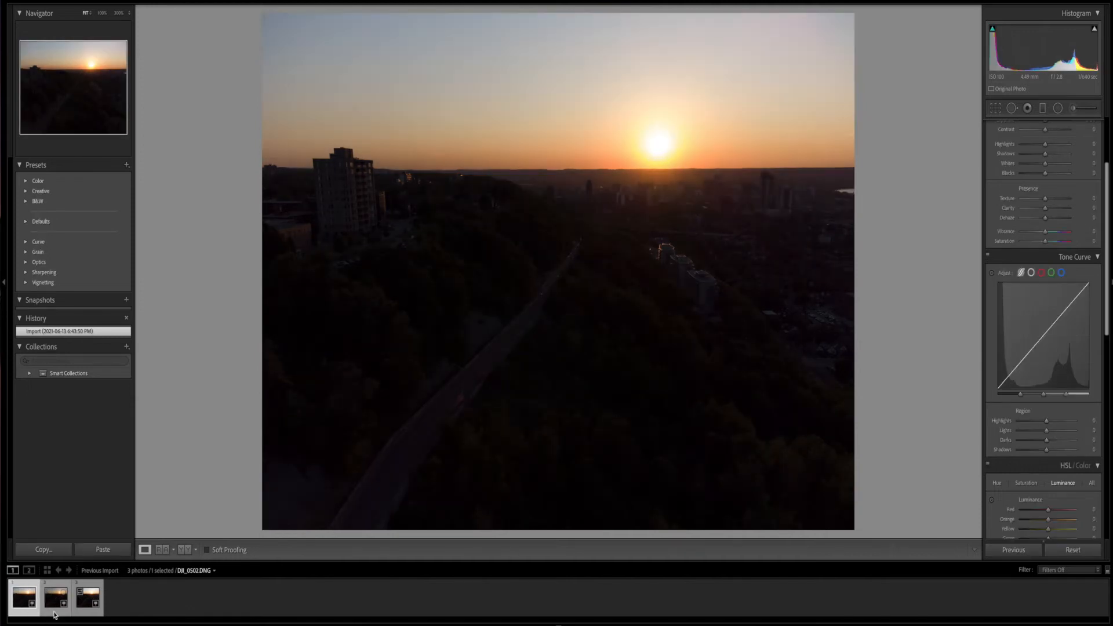
left_click(57, 603)
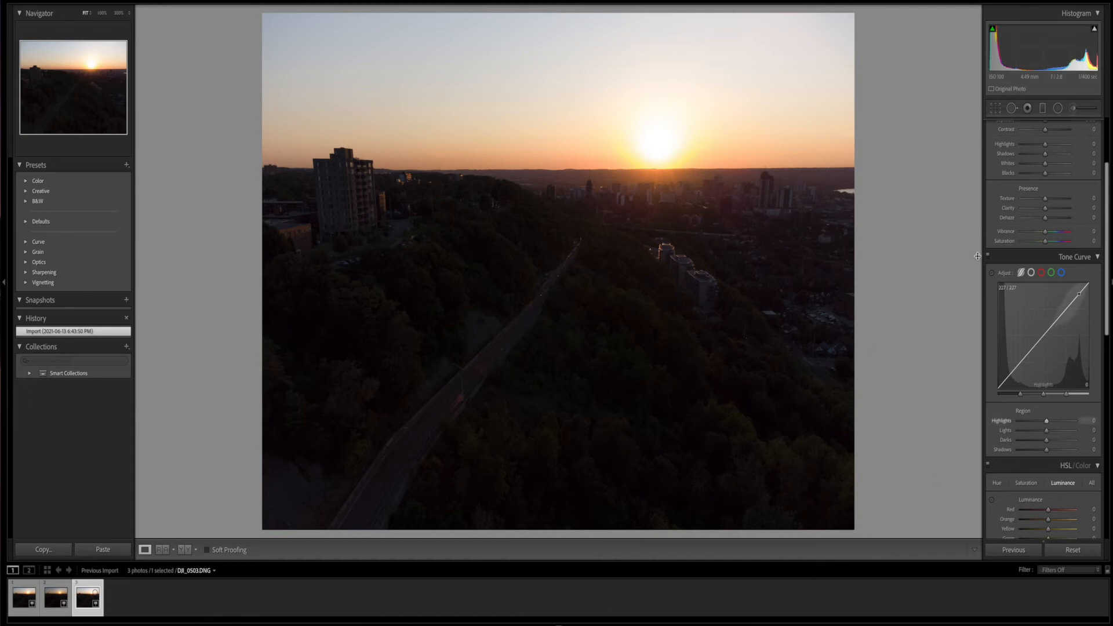
Auto-tone the second set's brackets one by one, returning to the first shot.
left_click(24, 599)
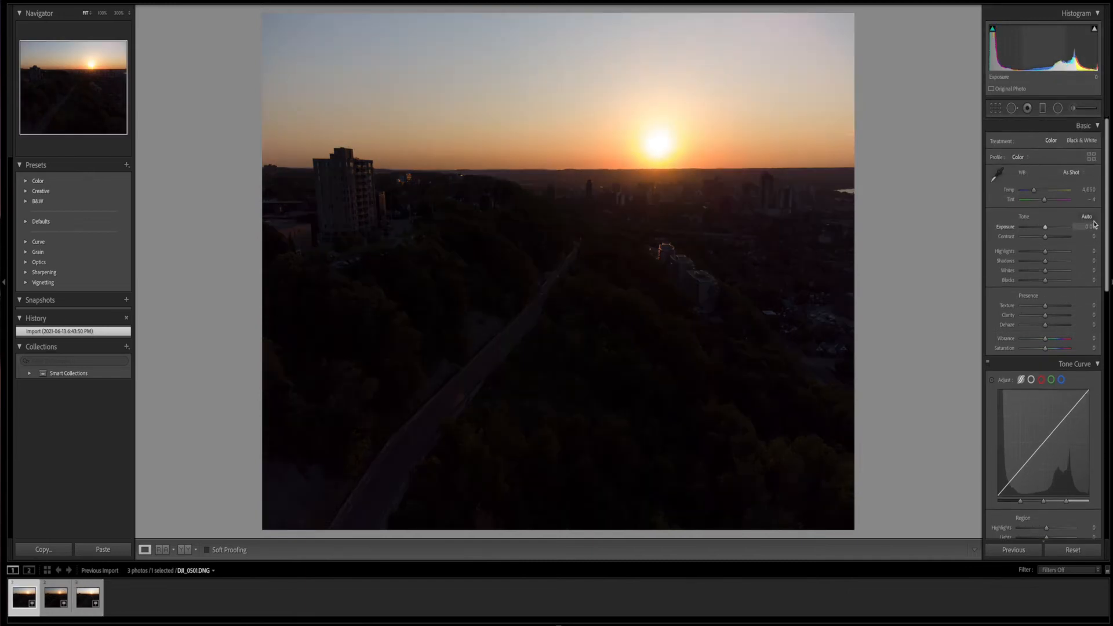
left_click(1086, 217)
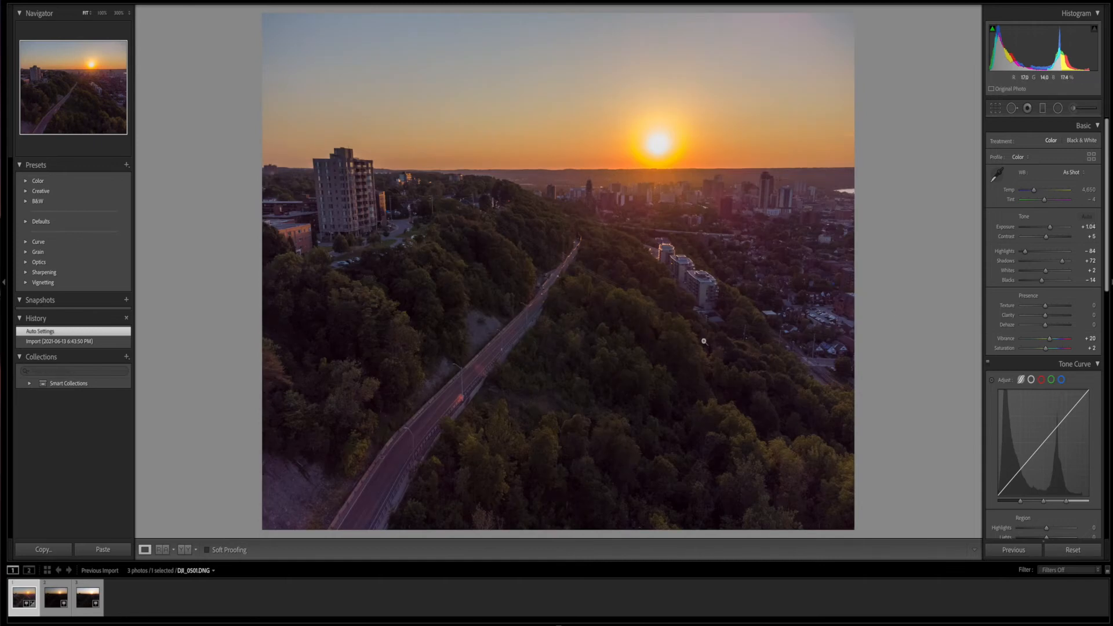
mouse_move(713, 235)
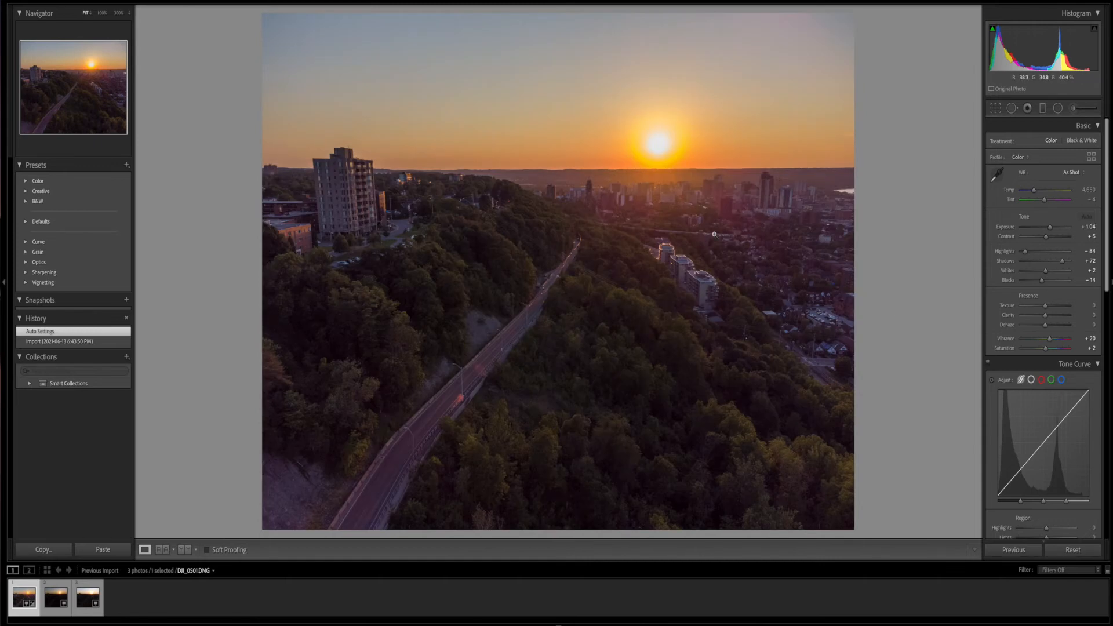
left_click(53, 597)
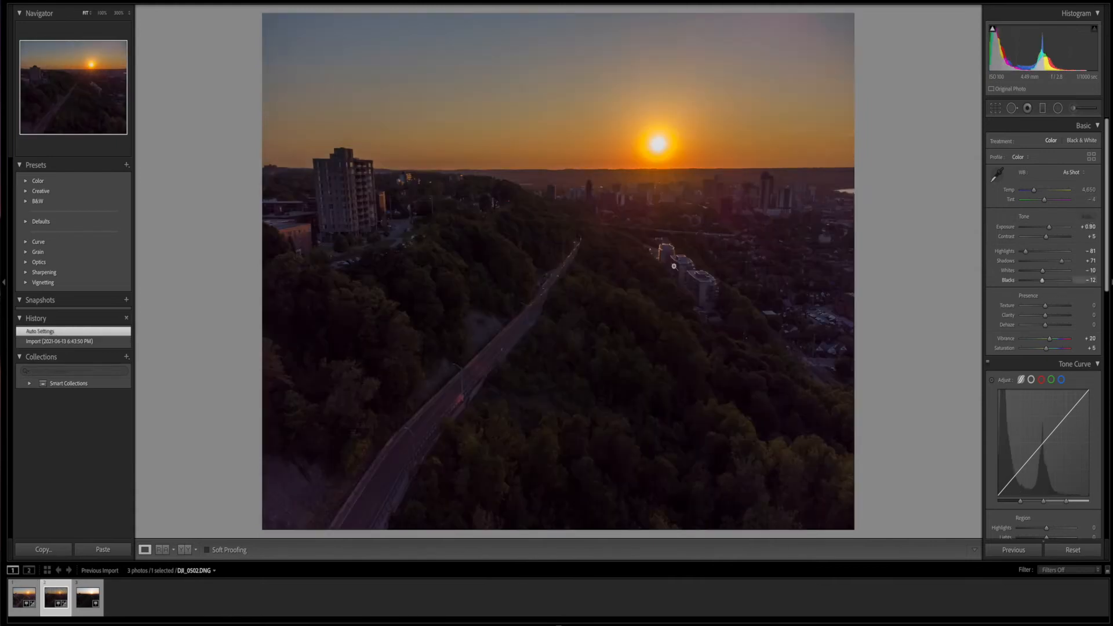
left_click(88, 604)
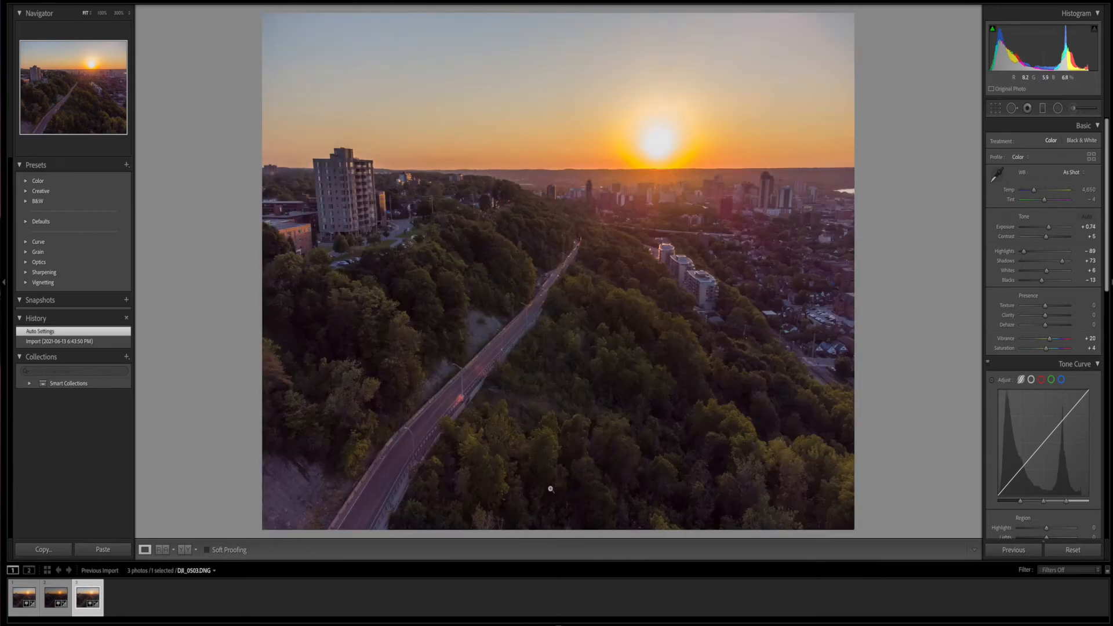
mouse_move(457, 385)
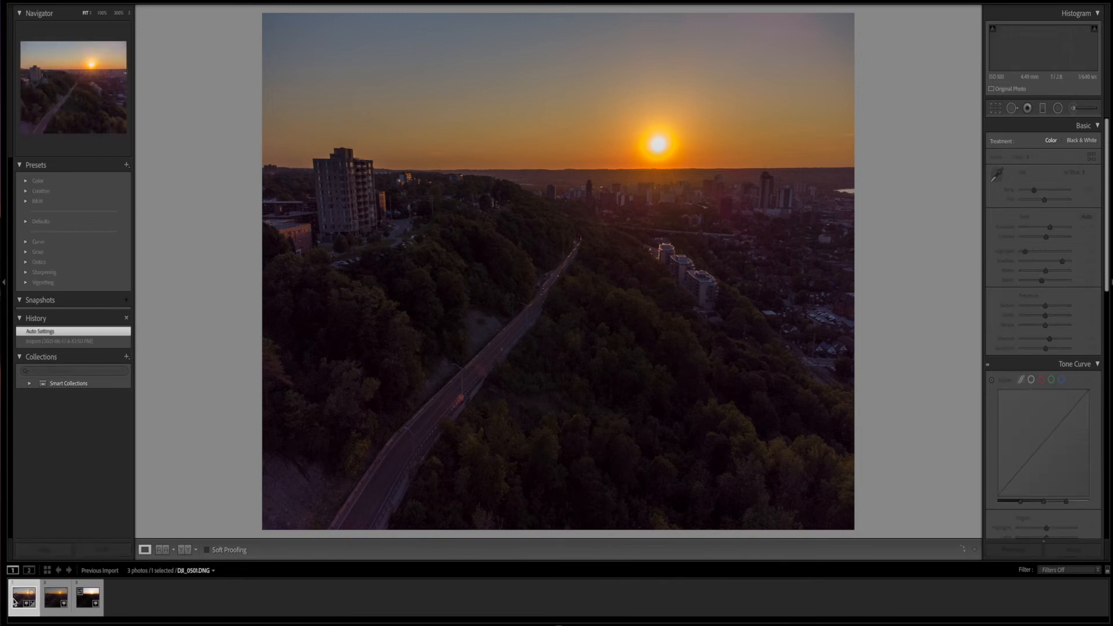
left_click(40, 331)
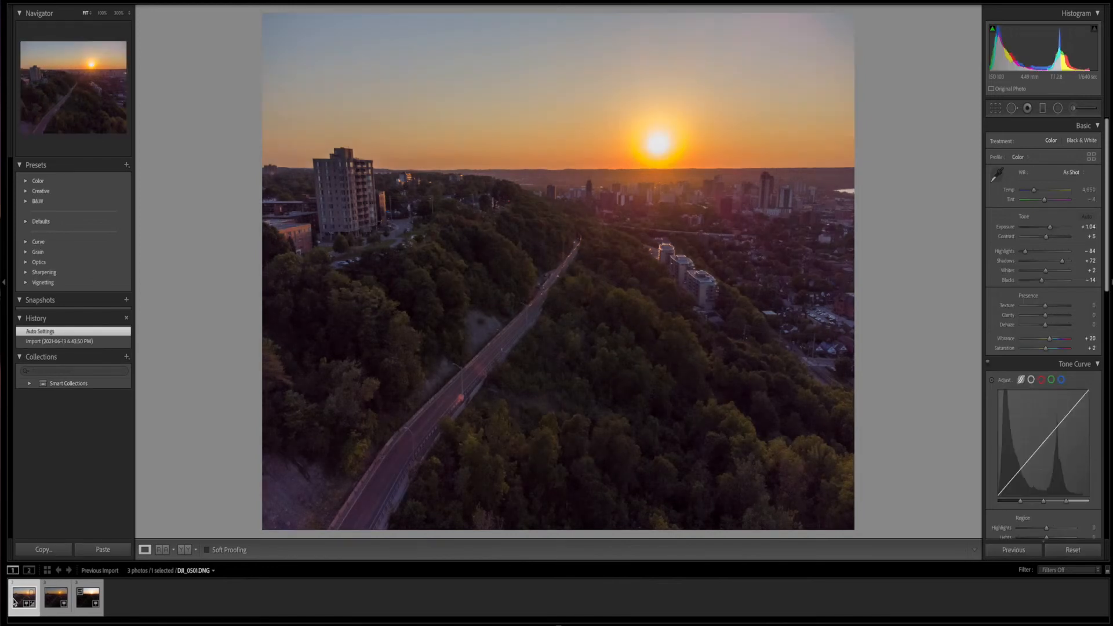
Export the auto-toned DJI_0501.DNG as a JPEG to the desktop.
right_click(22, 603)
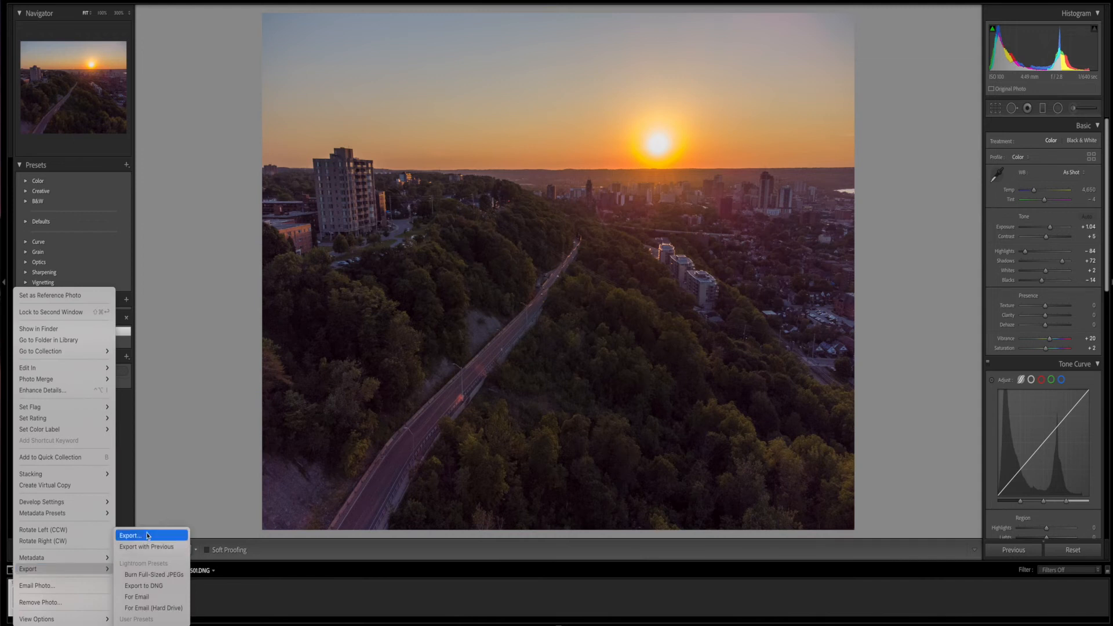
left_click(130, 535)
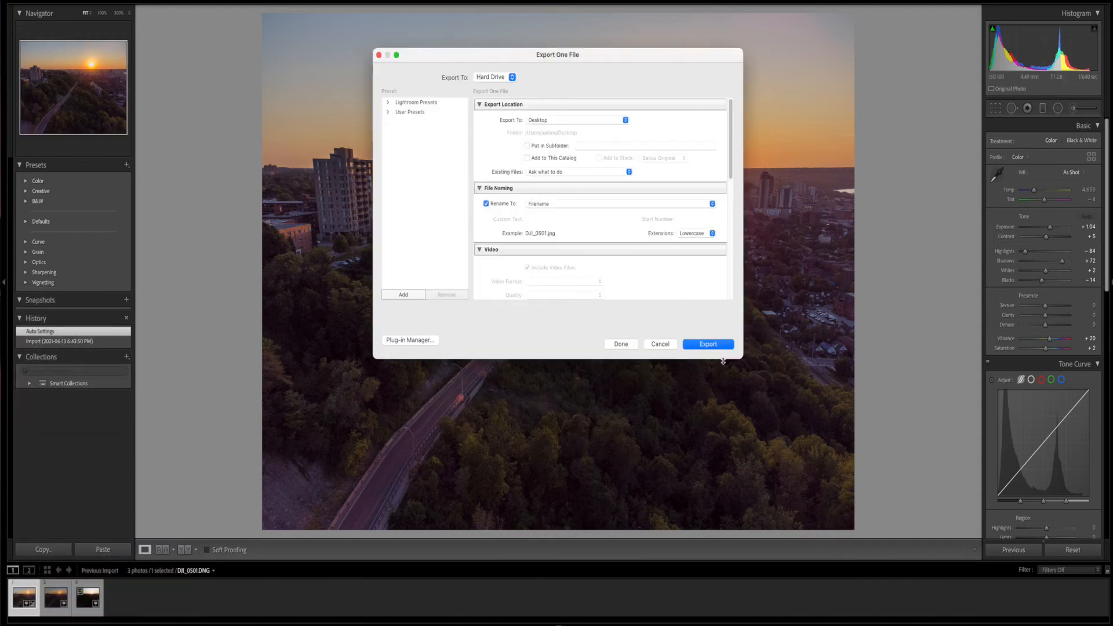
left_click(708, 343)
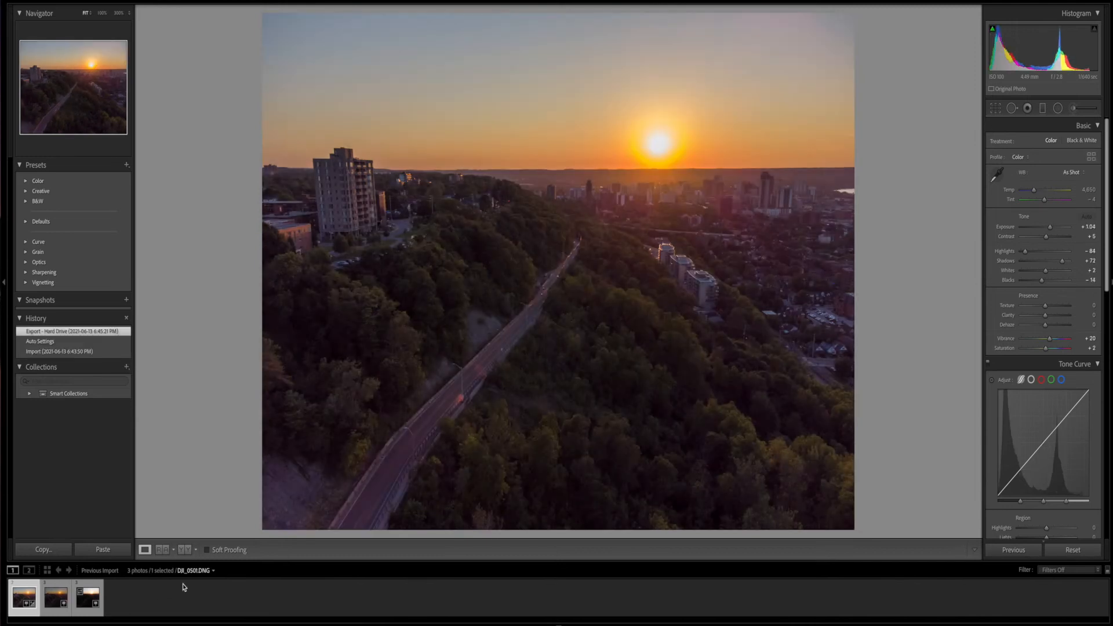
left_click(43, 341)
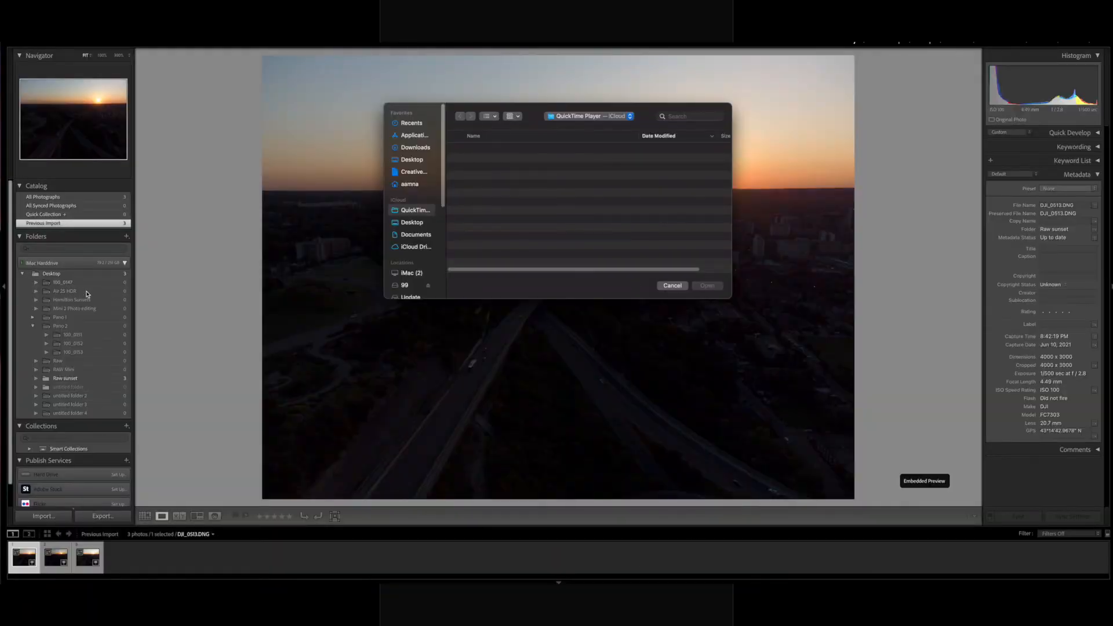
Dismiss the file picker and step through brackets DJI_0513 to DJI_0515 checking exposure.
left_click(672, 285)
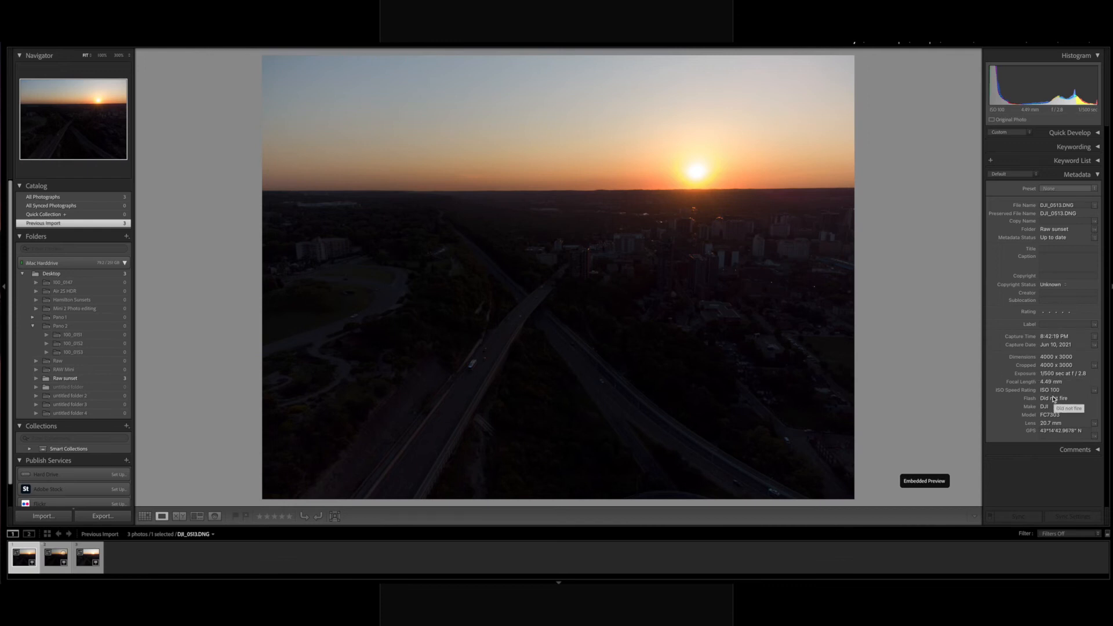
mouse_move(1046, 380)
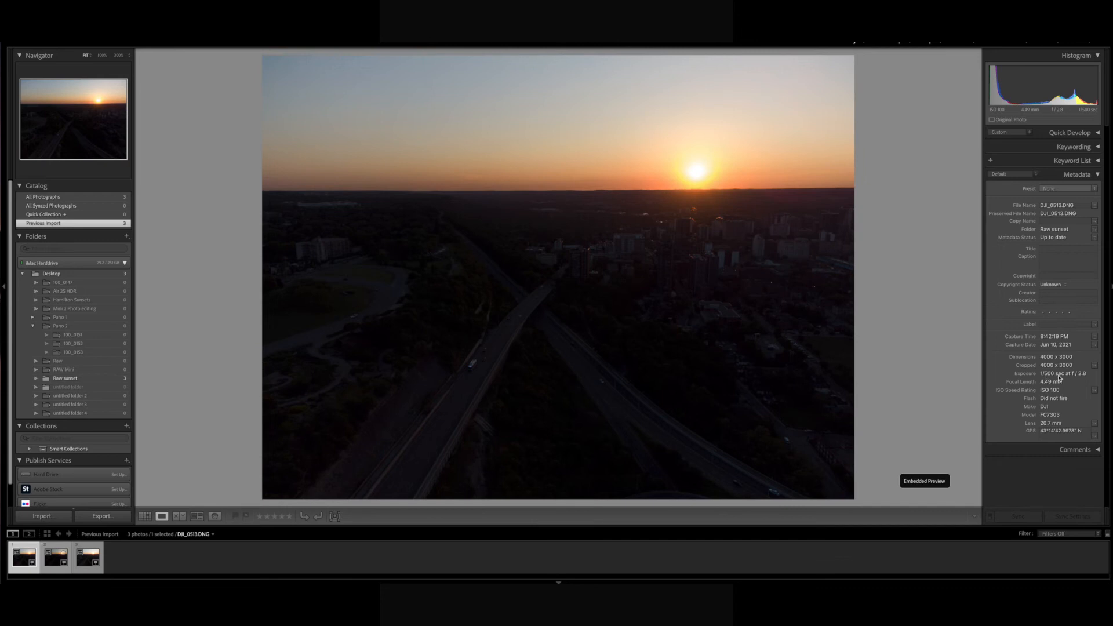
left_click(45, 558)
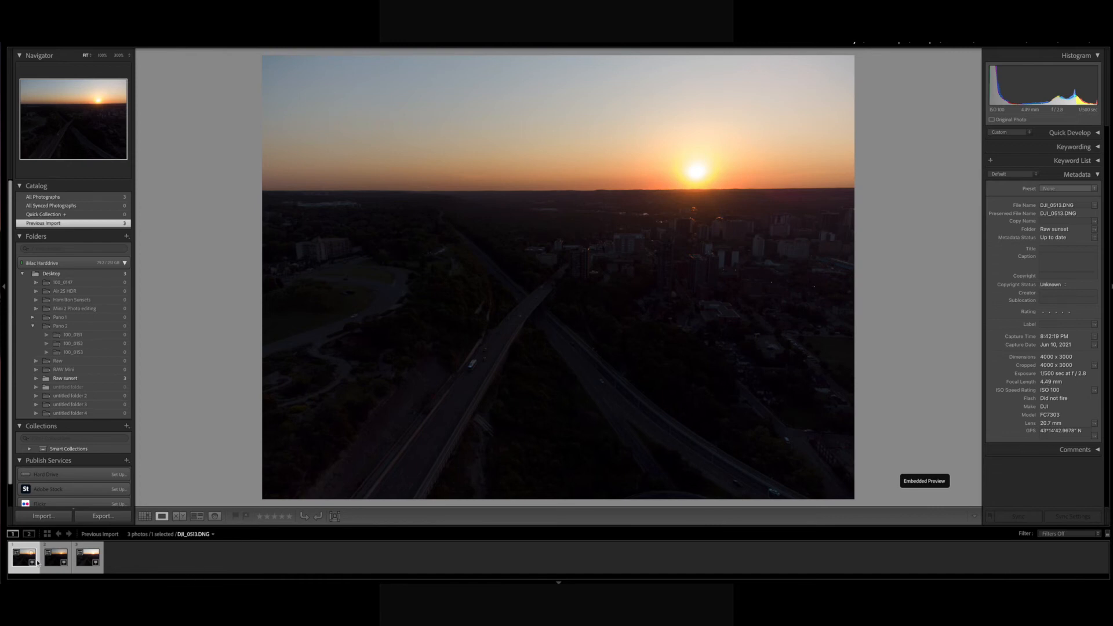
left_click(54, 558)
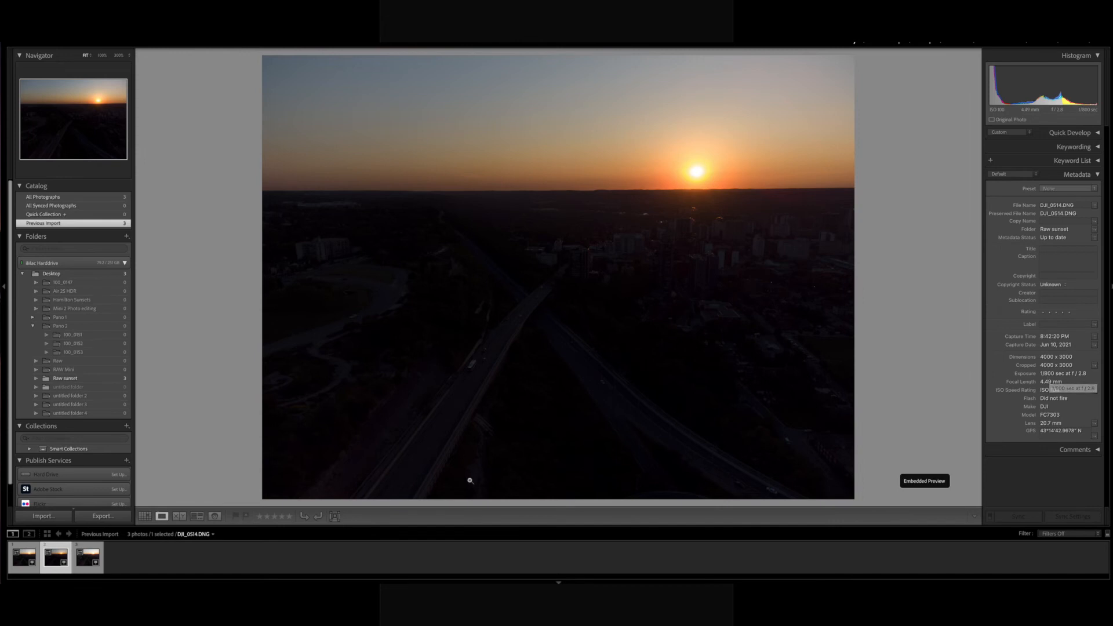
left_click(87, 559)
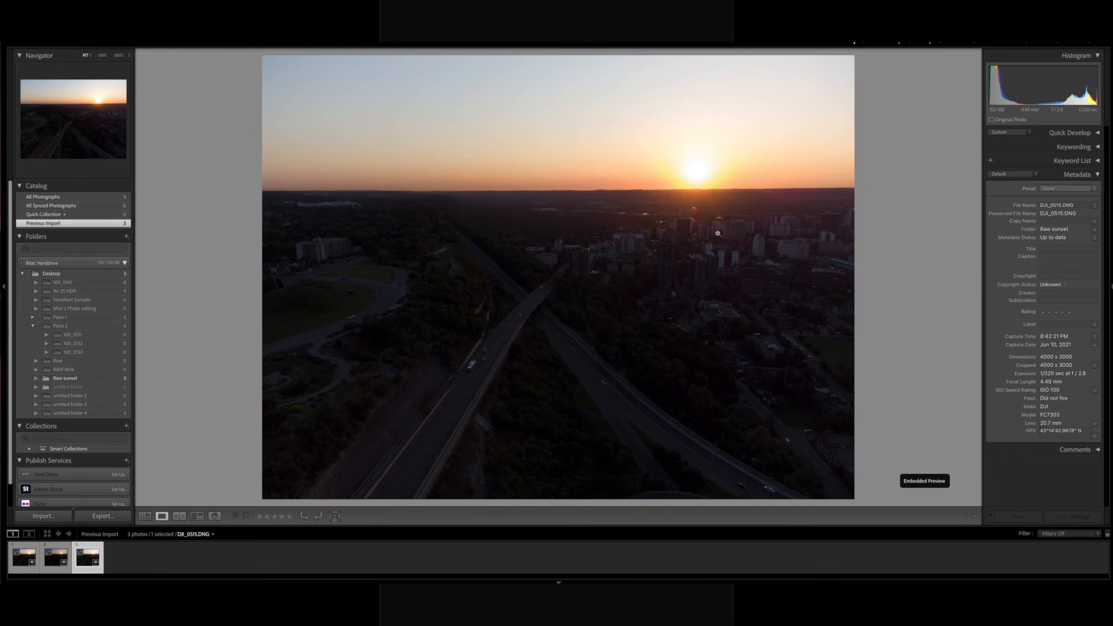
mouse_move(633, 331)
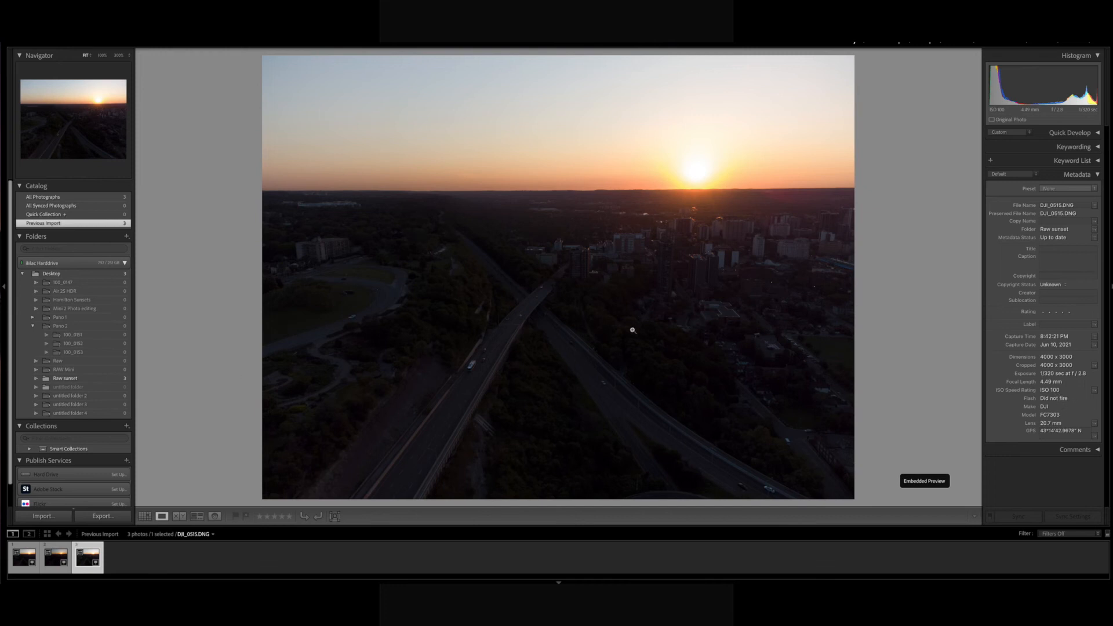
mouse_move(489, 245)
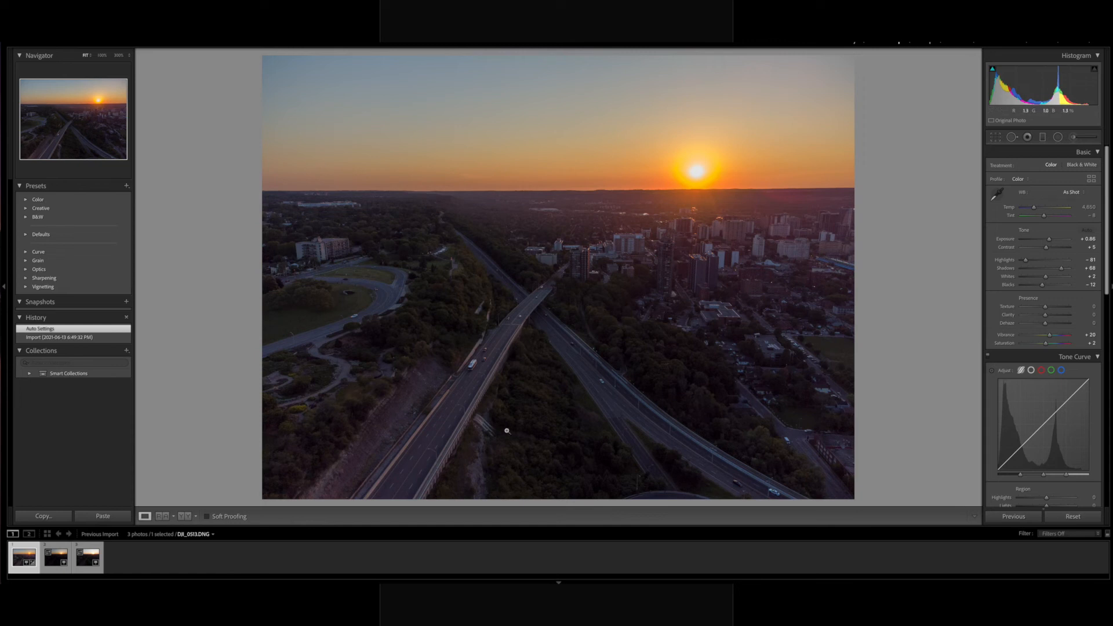
Select the second highway bracket DJI_0514, then the third bracket.
left_click(51, 560)
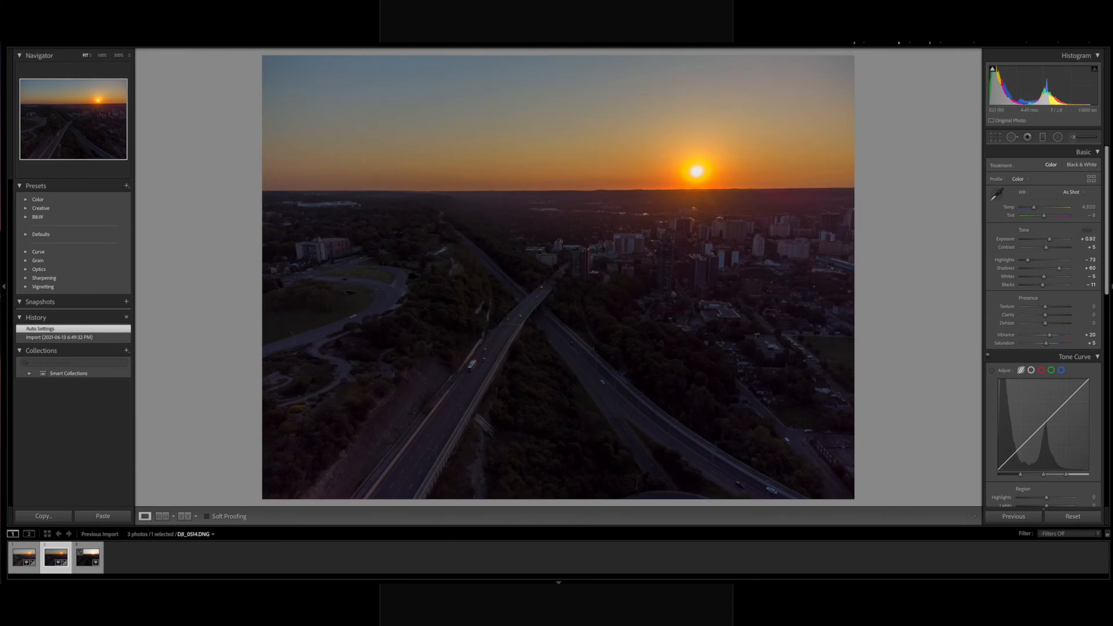
mouse_move(213, 574)
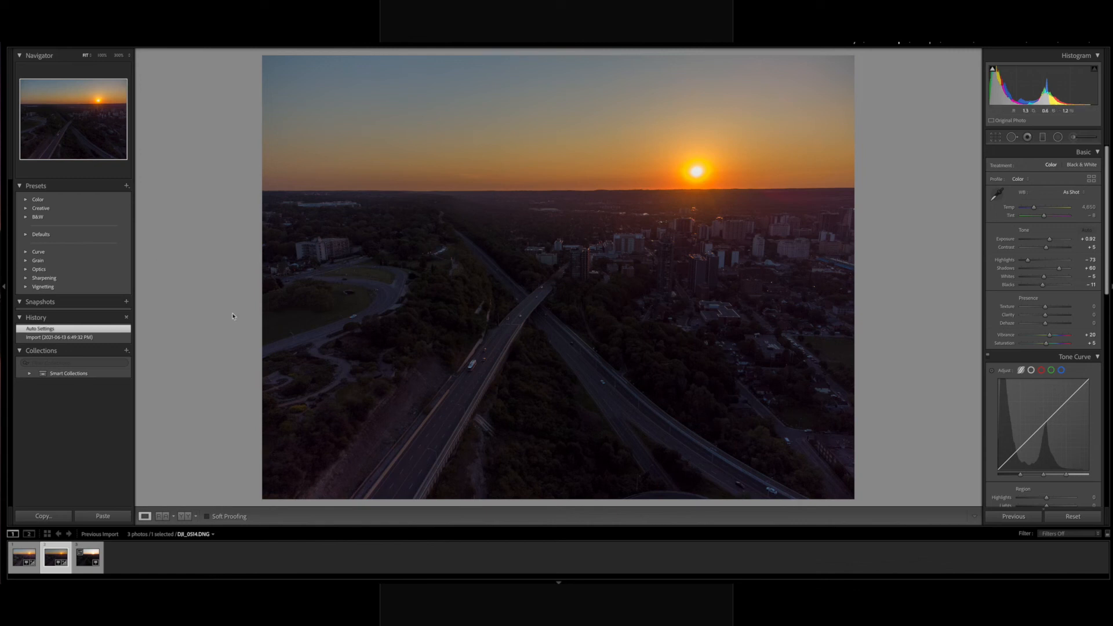
left_click(87, 559)
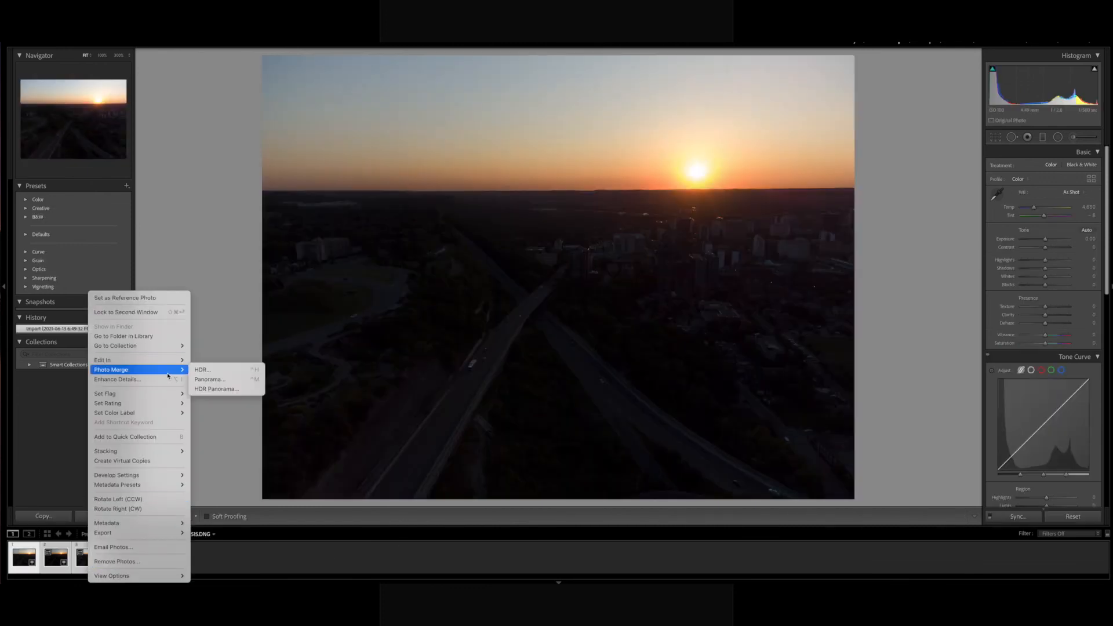
Merge the brackets into DJI_0513-HDR.dng and apply Auto tone to it.
left_click(202, 370)
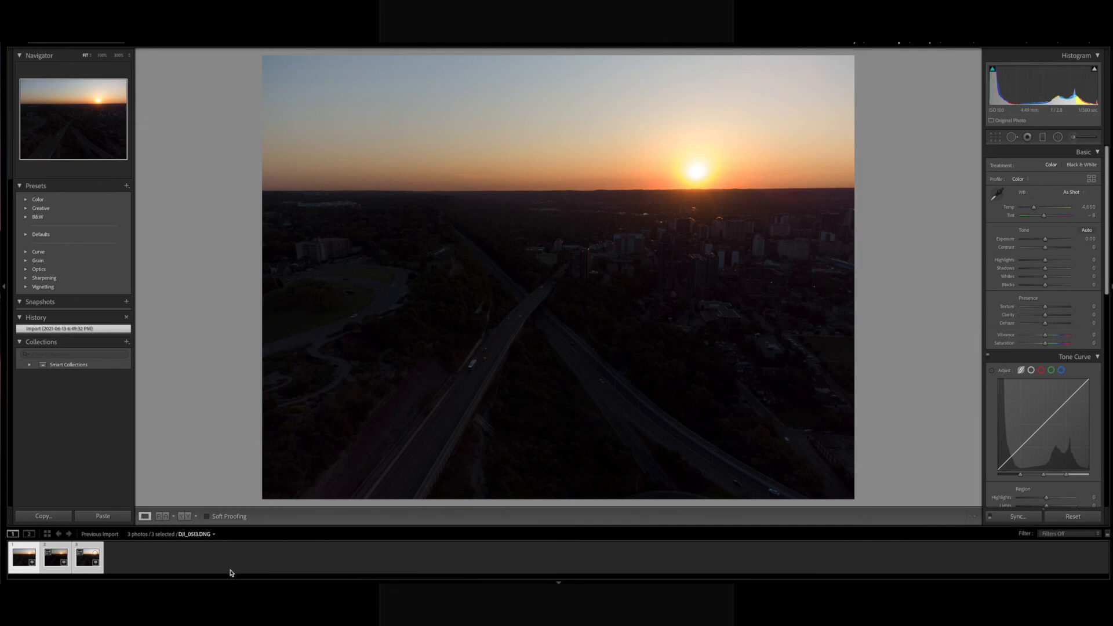
mouse_move(215, 574)
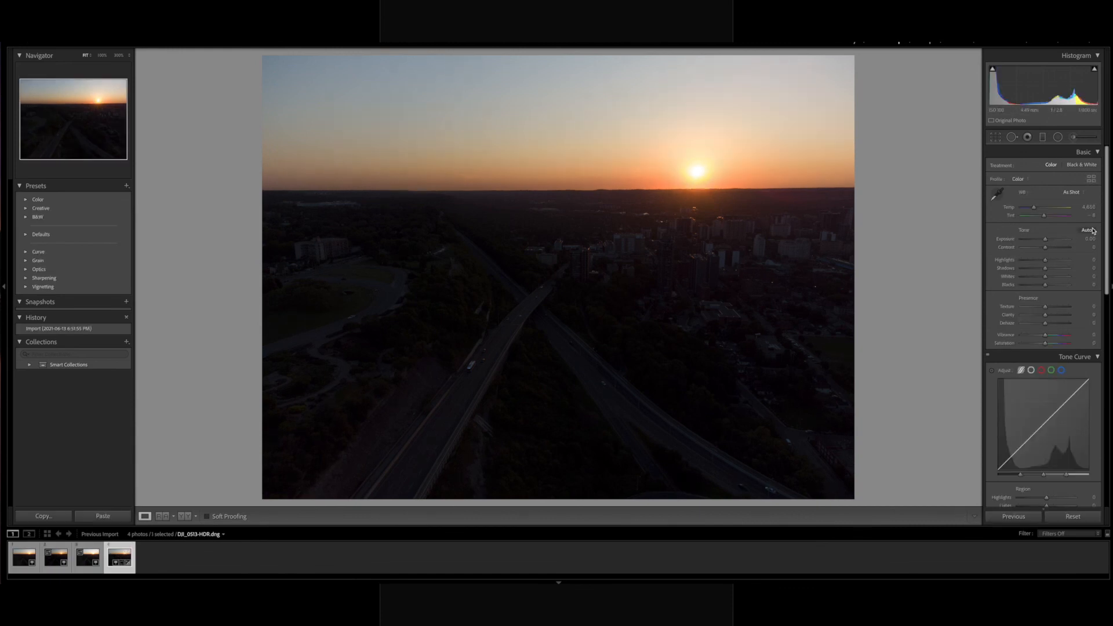
left_click(1086, 230)
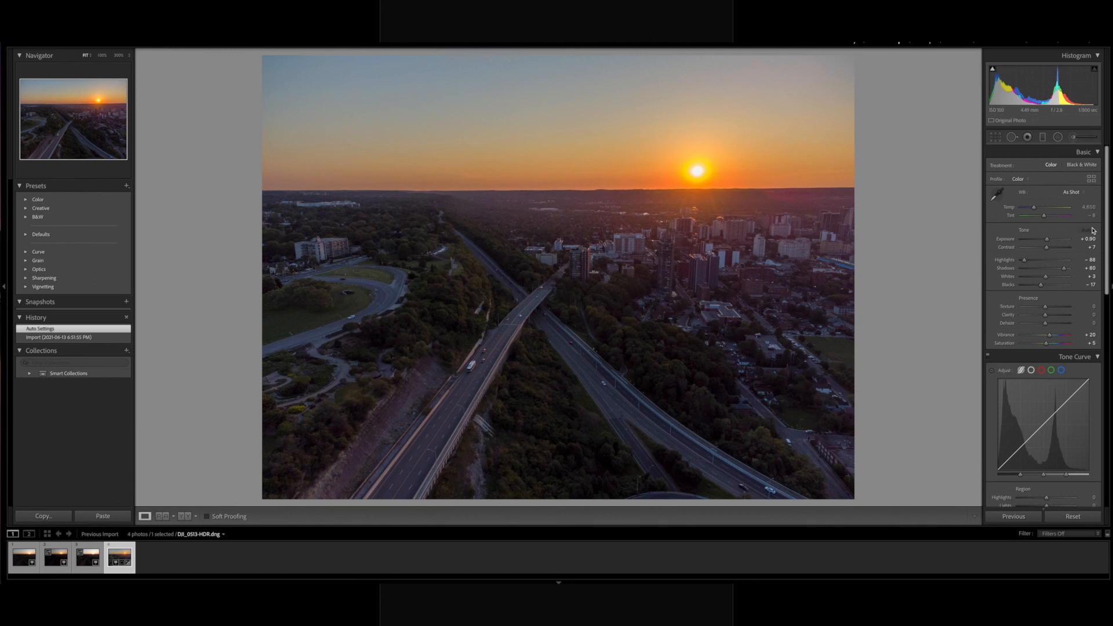